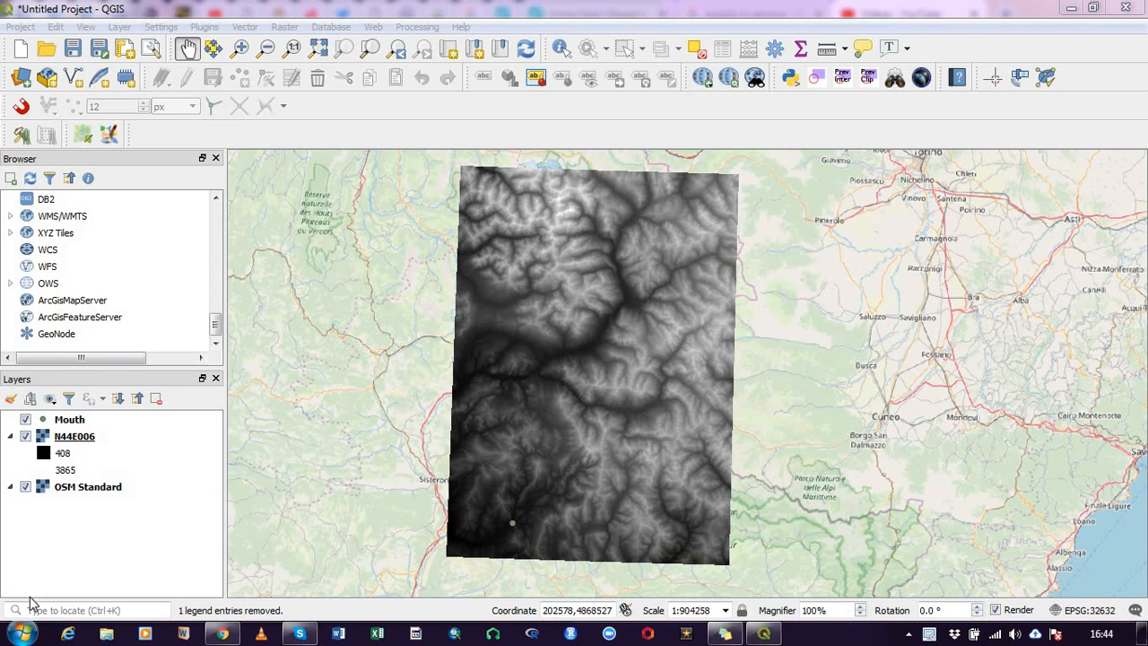
mouse_move(65, 583)
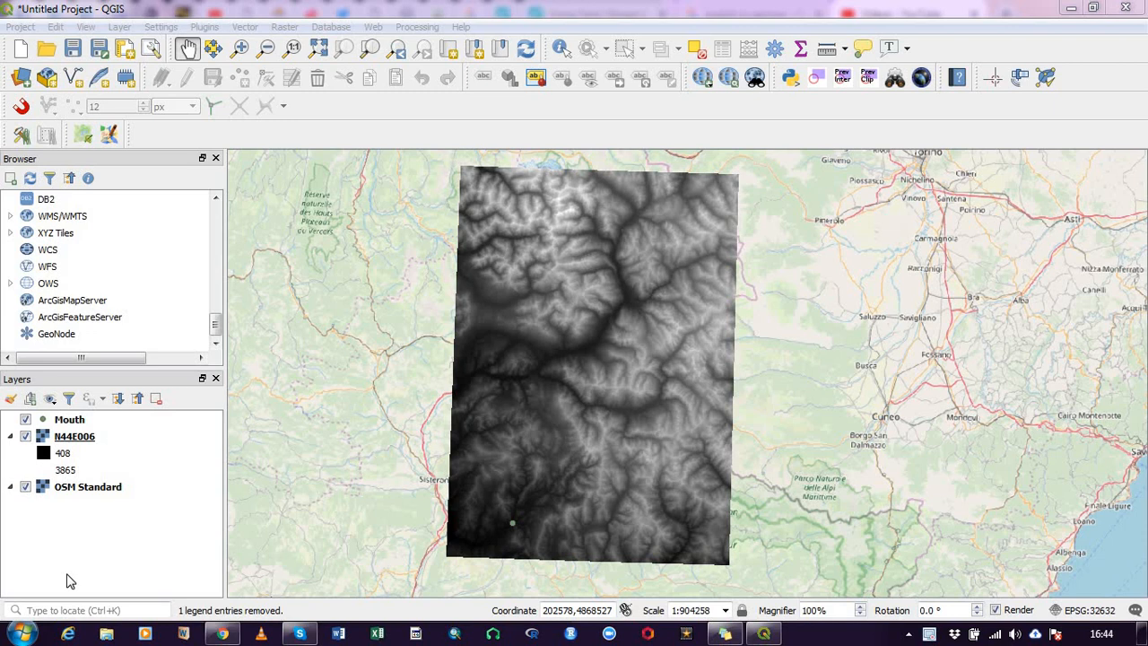
mouse_move(116, 18)
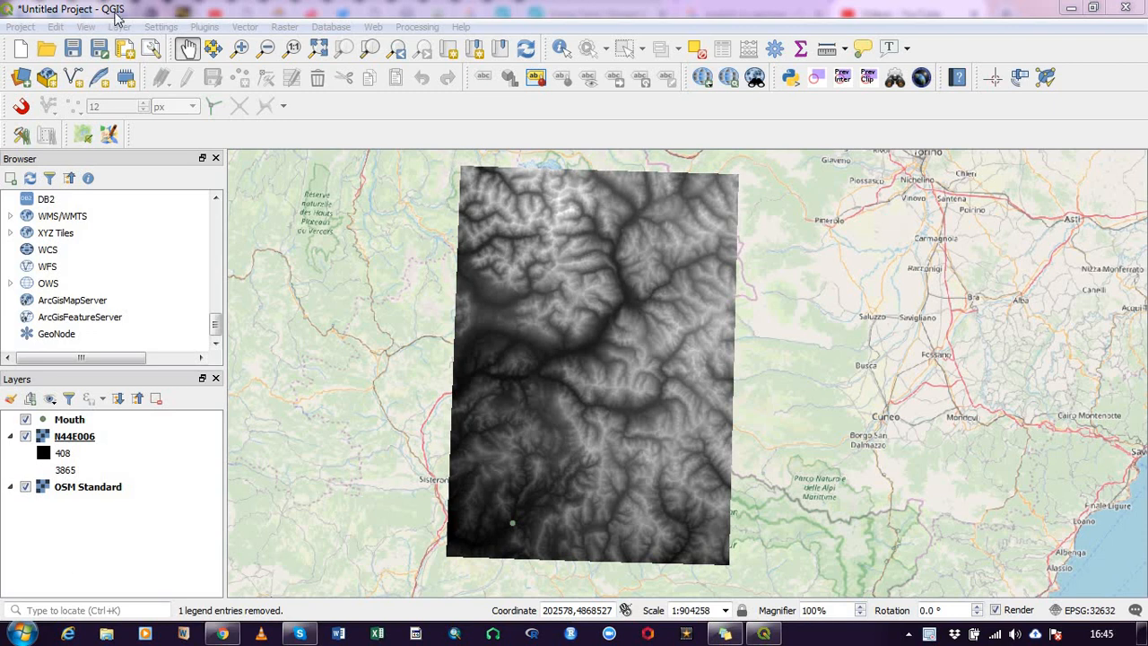
mouse_move(291, 330)
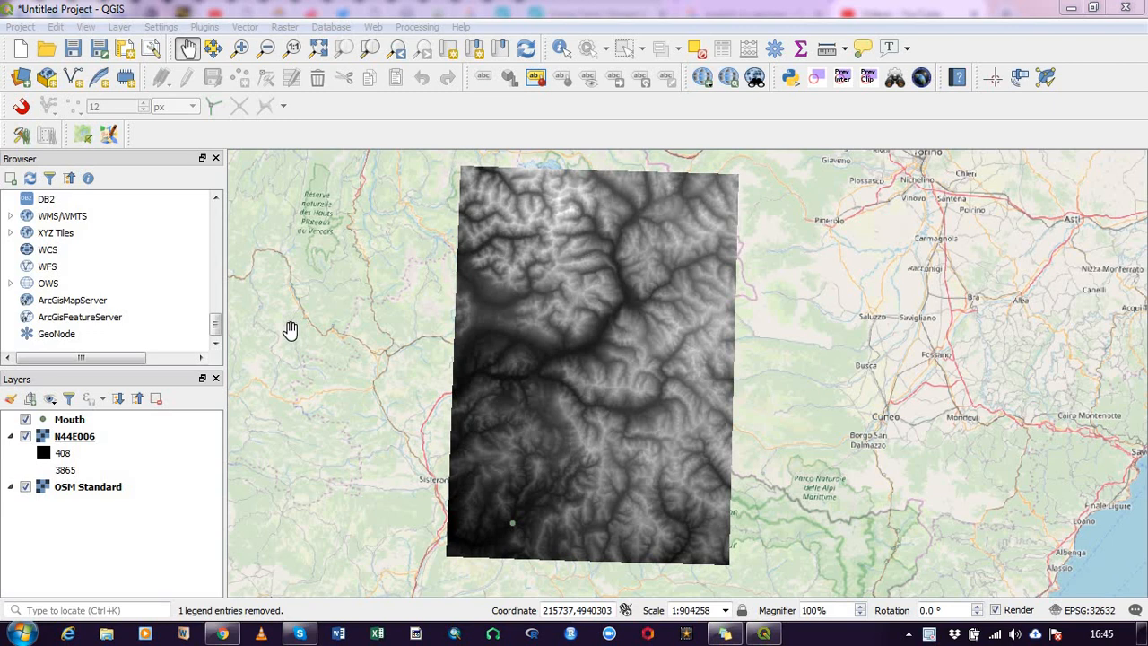
mouse_move(287, 330)
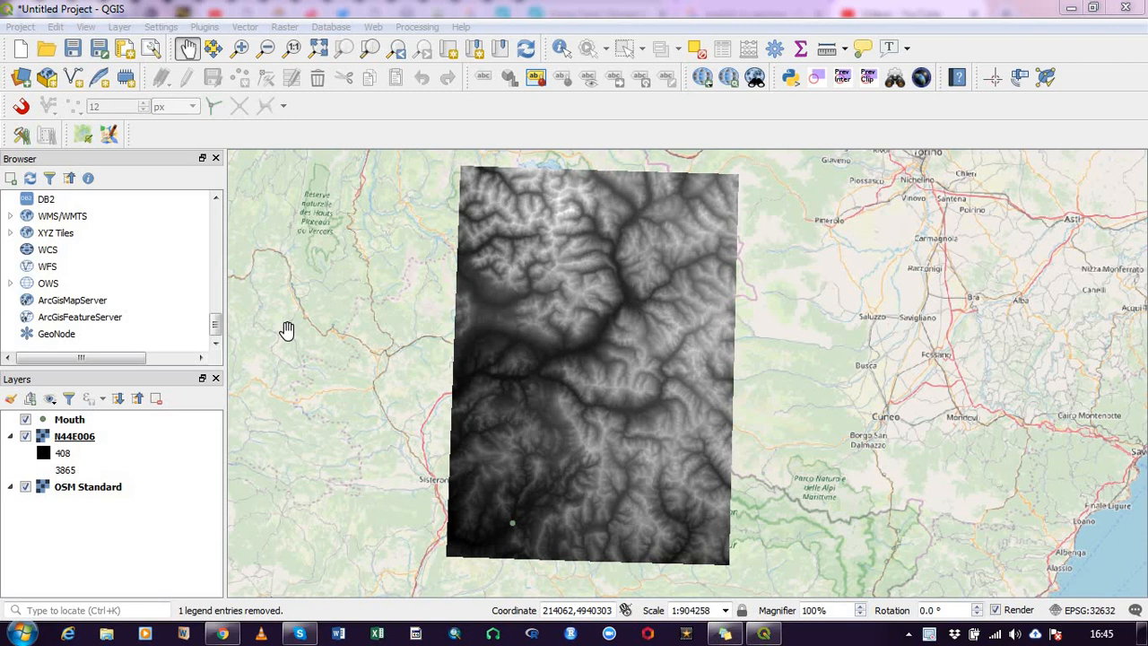
mouse_move(285, 330)
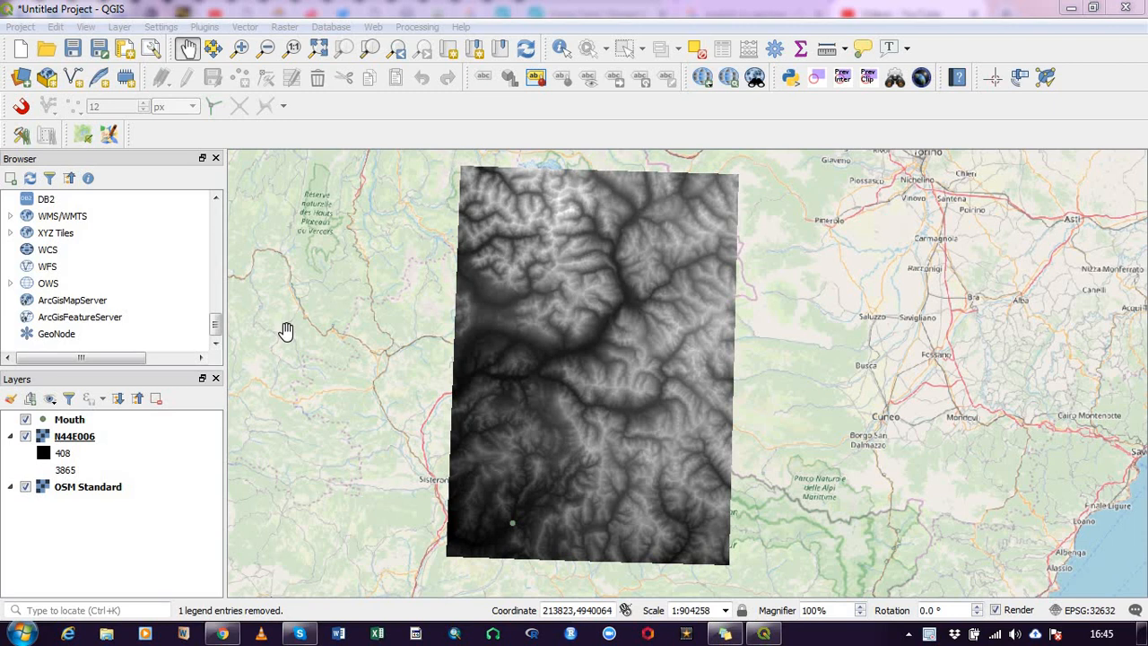
mouse_move(280, 339)
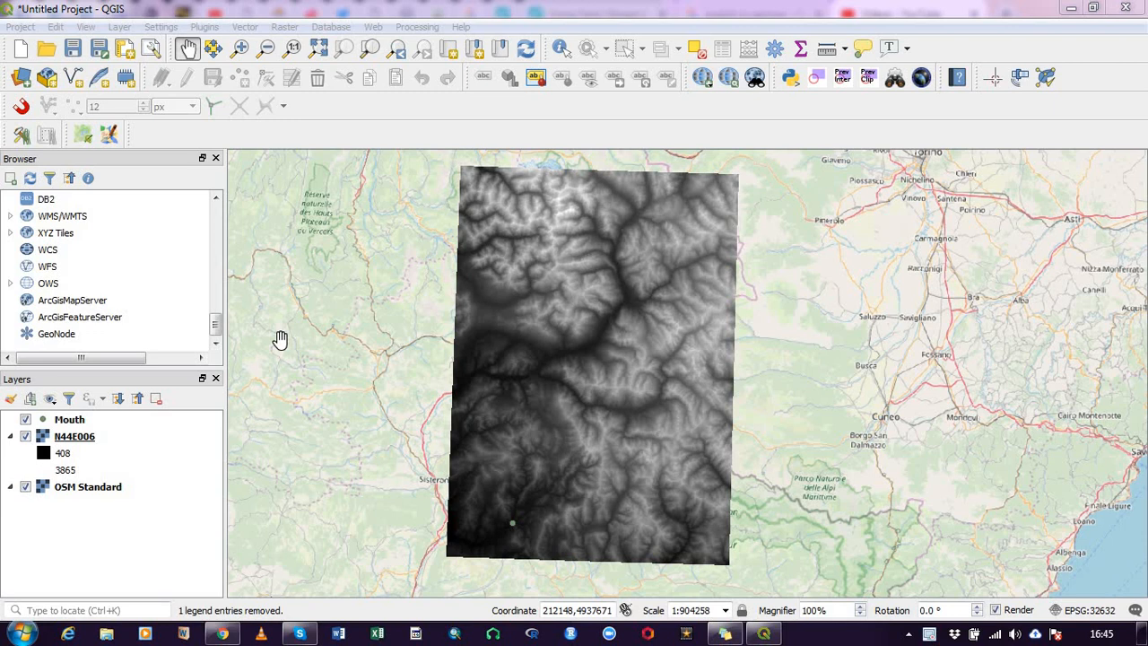
mouse_move(398, 328)
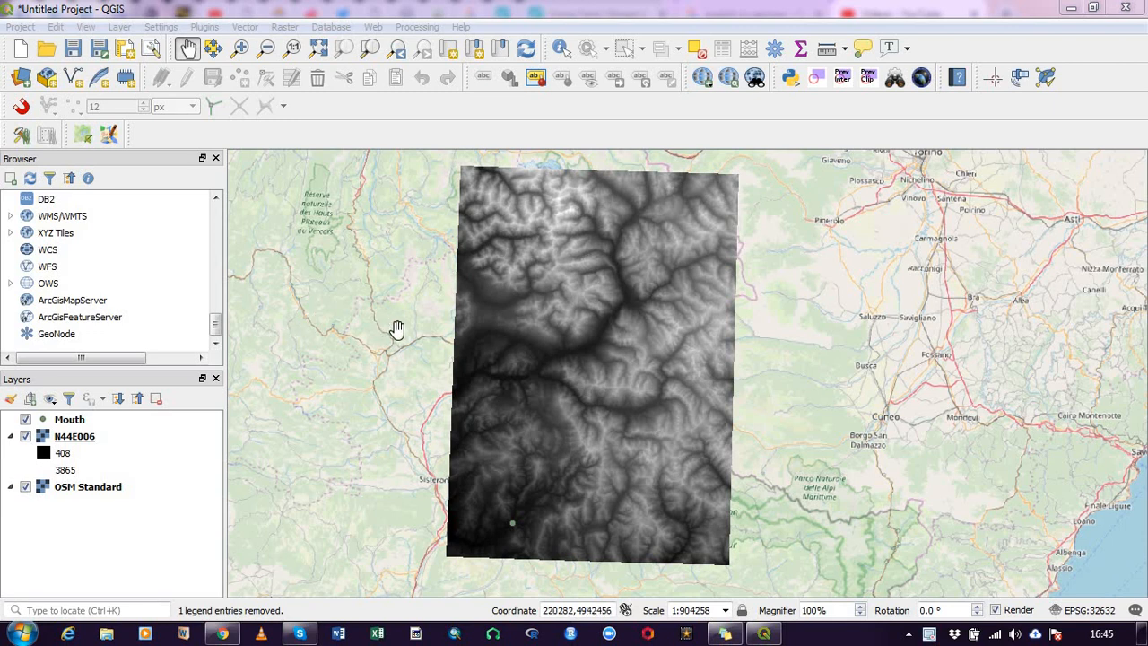
mouse_move(653, 413)
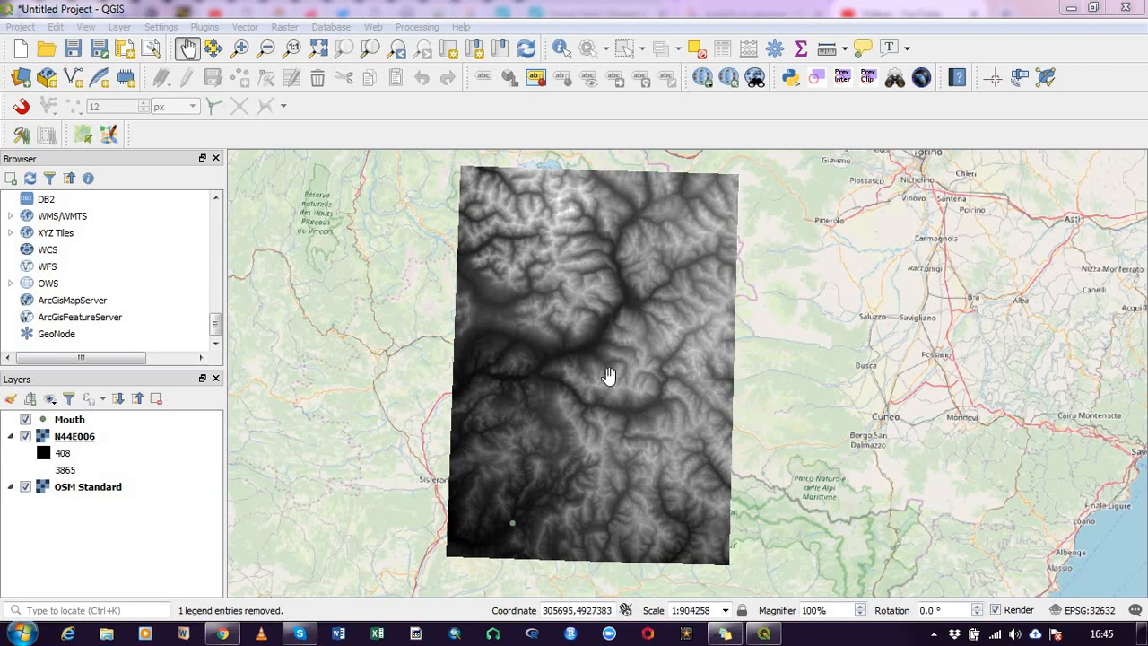
mouse_move(631, 441)
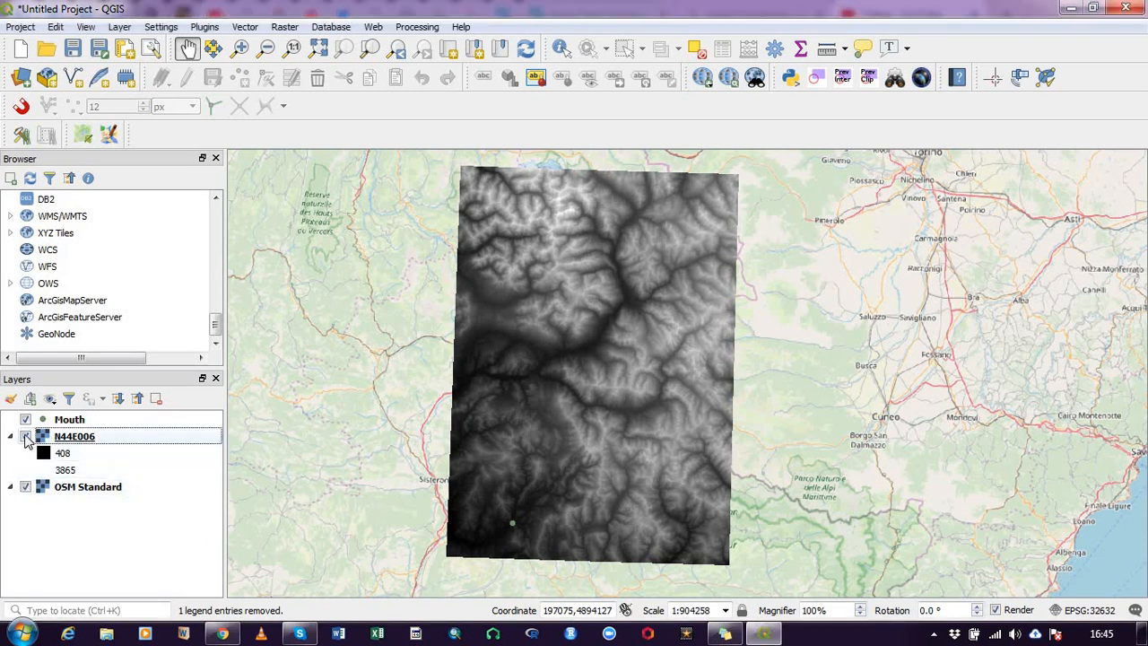
- Toggle the N44E006 raster's visibility against the basemap and recentre the map on it
left_click(25, 436)
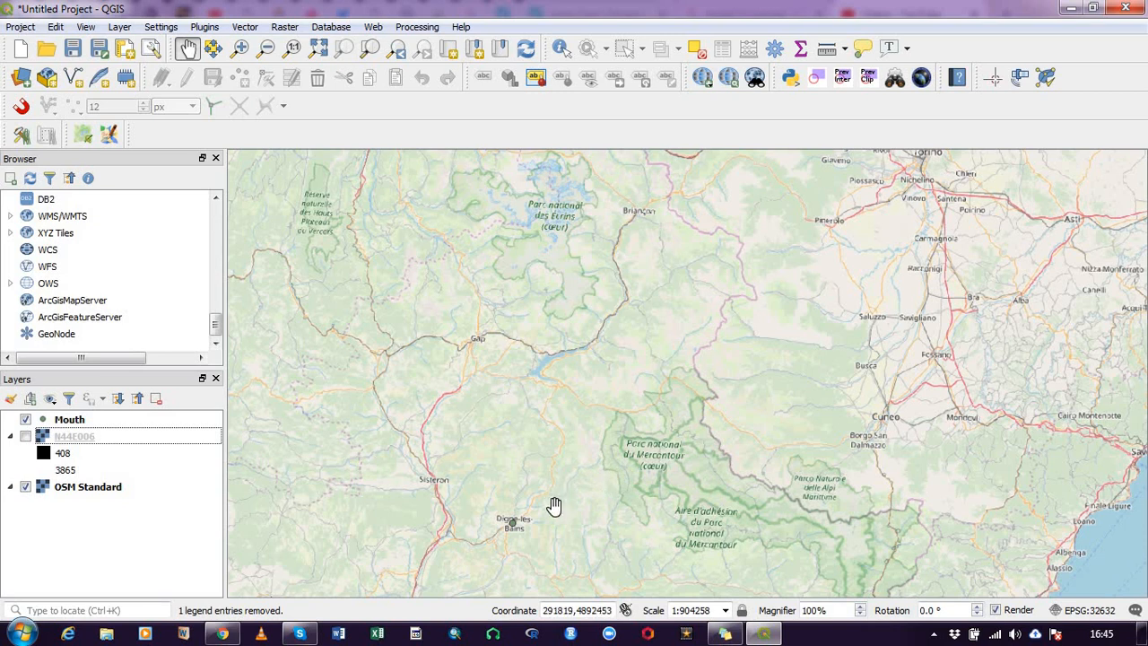
scroll("up", 3)
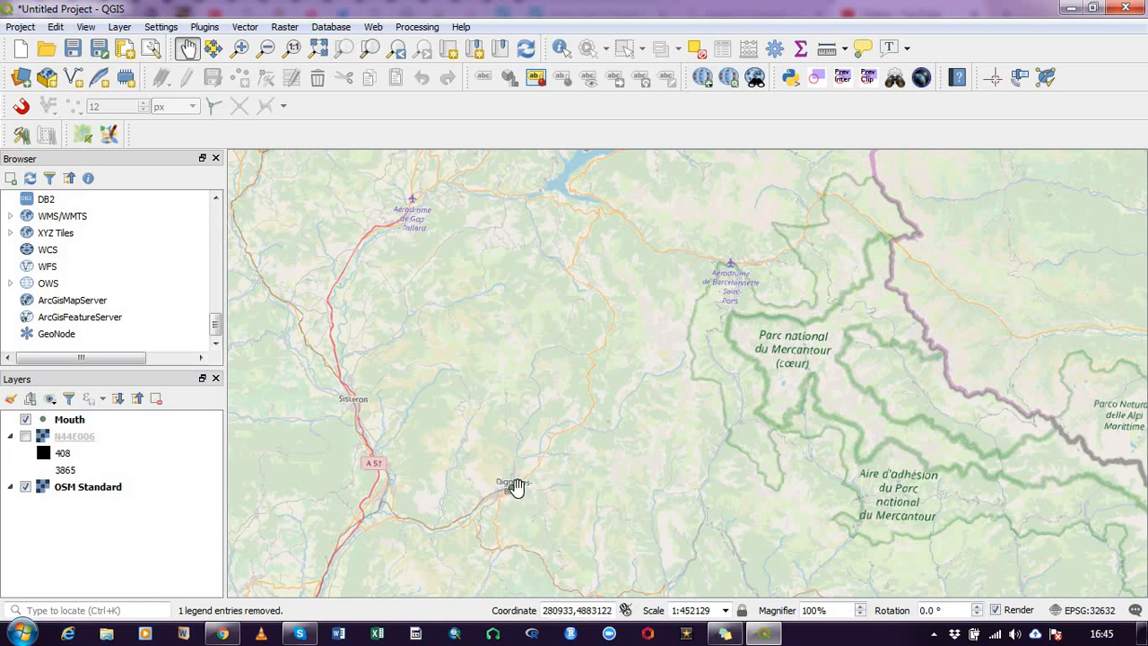
scroll("down", 3)
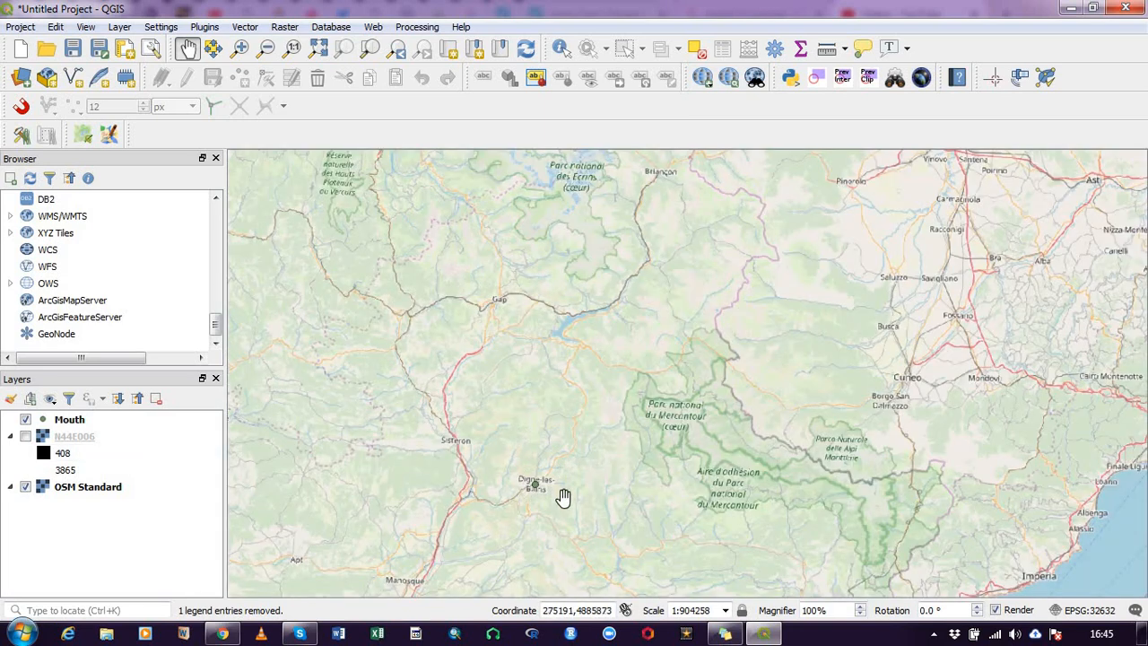
left_click(25, 436)
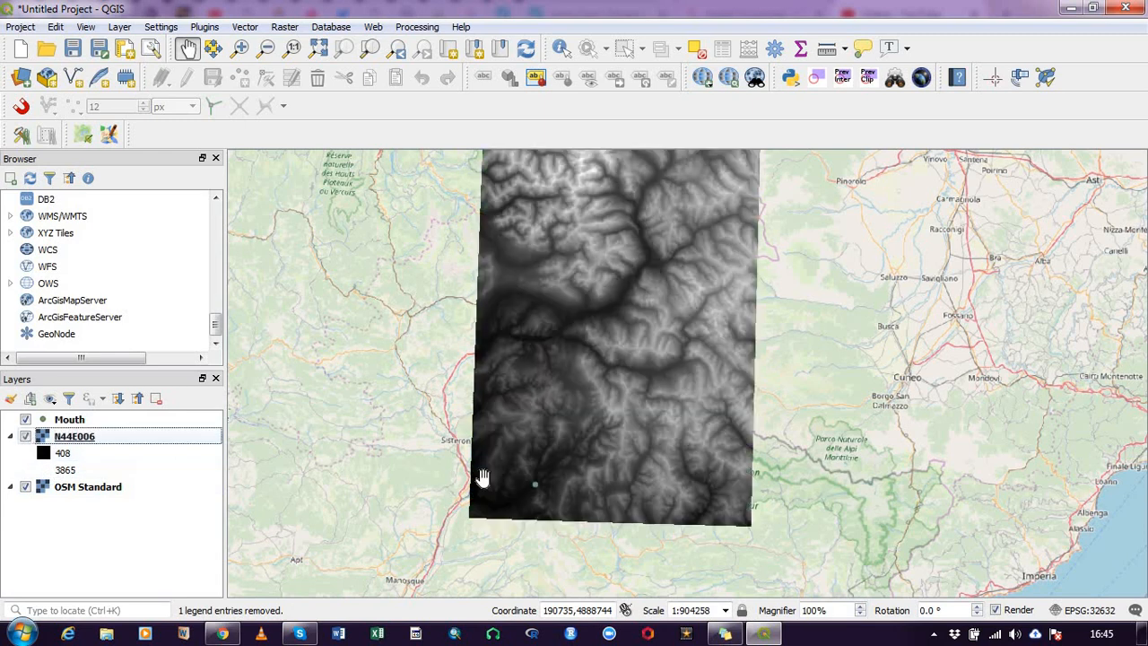
left_click_drag(484, 475, 542, 330)
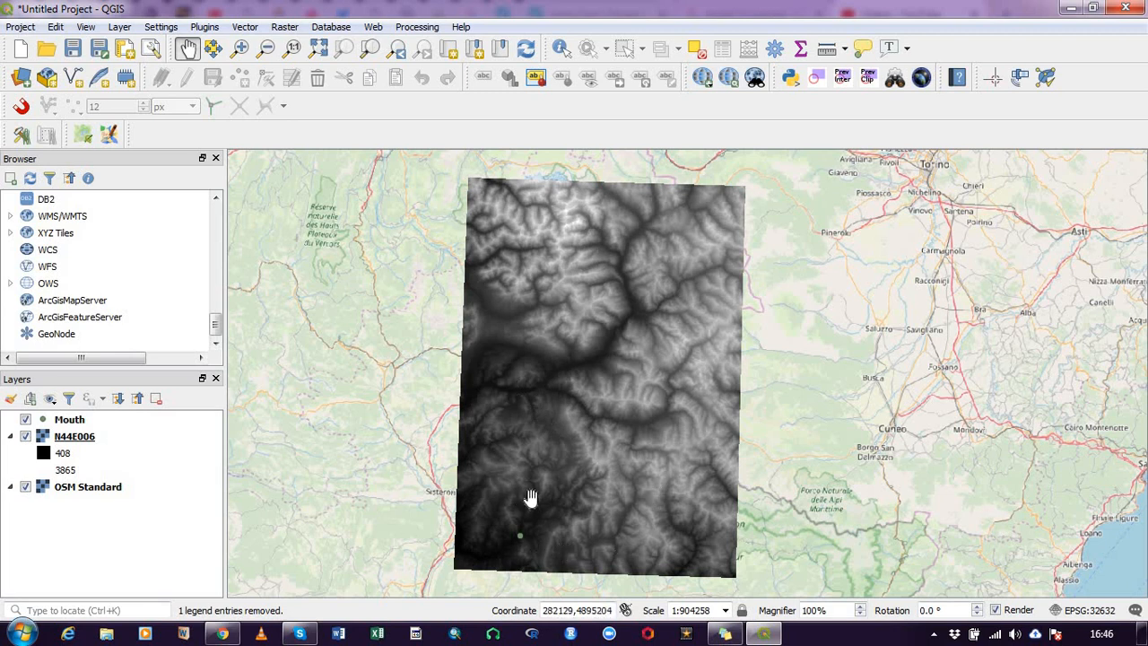
mouse_move(556, 473)
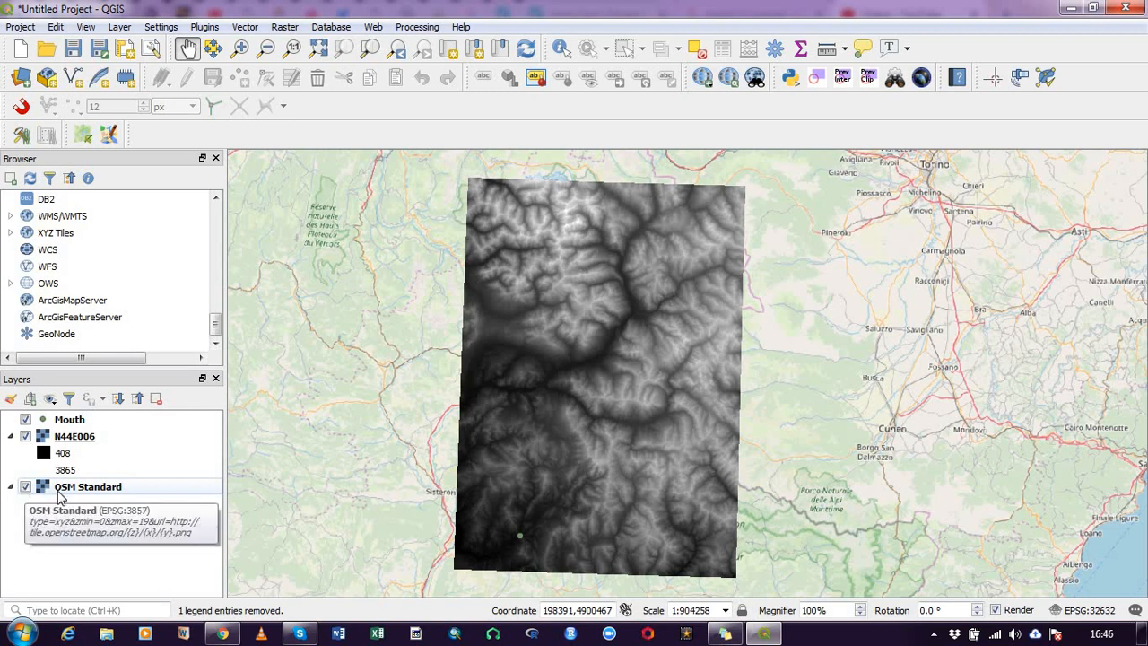
mouse_move(101, 502)
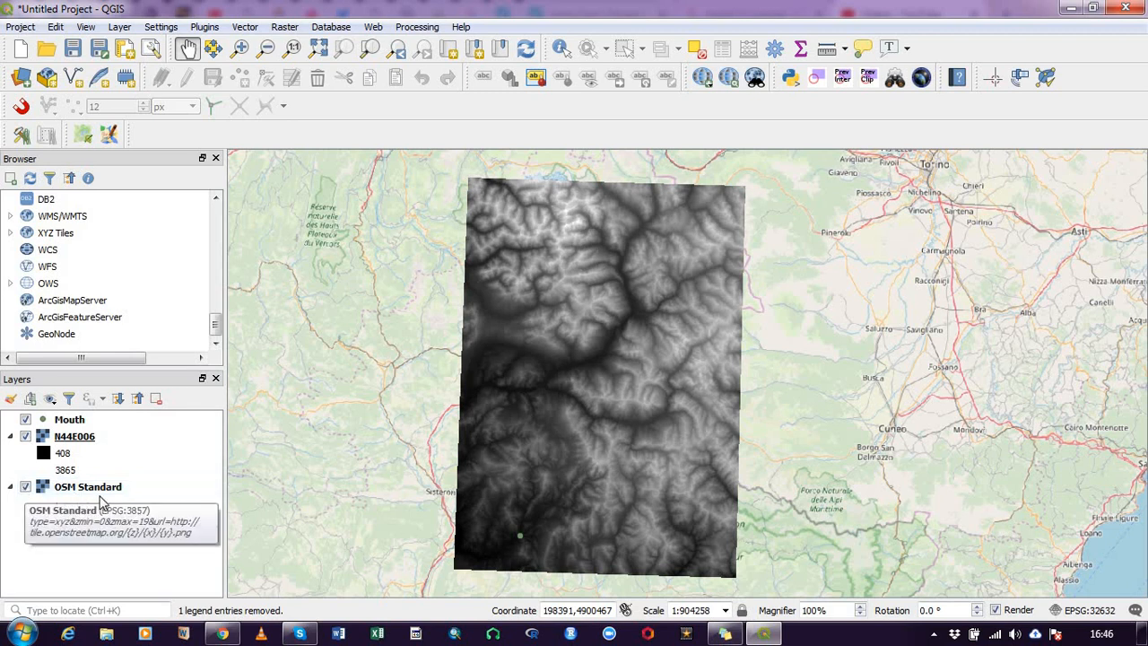
mouse_move(506, 531)
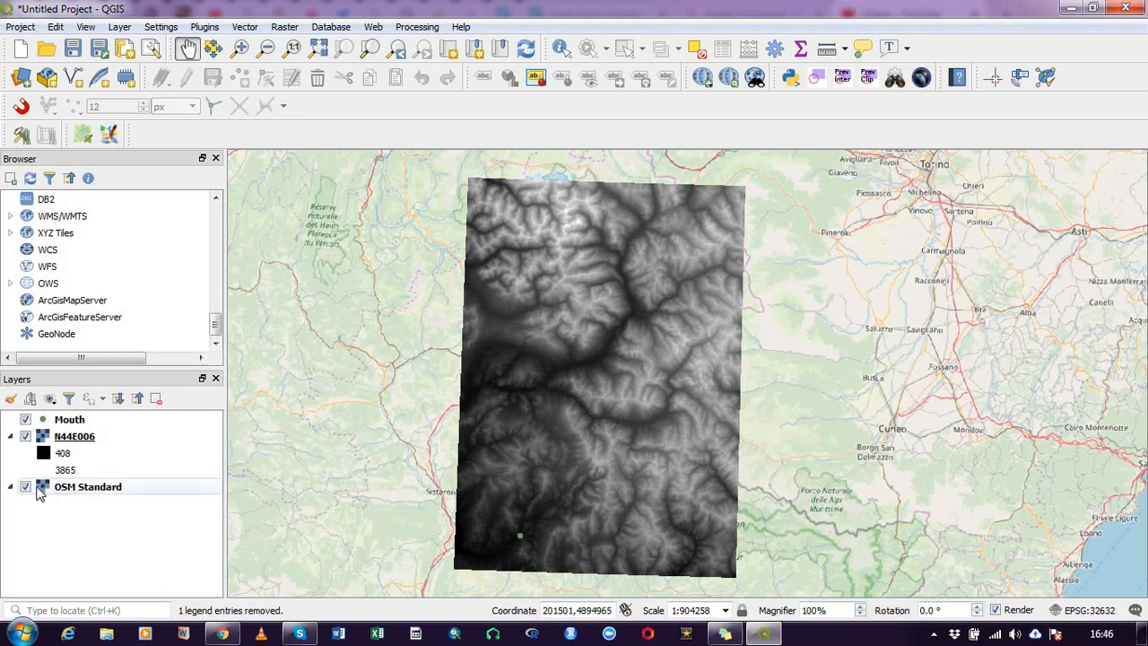
left_click(25, 436)
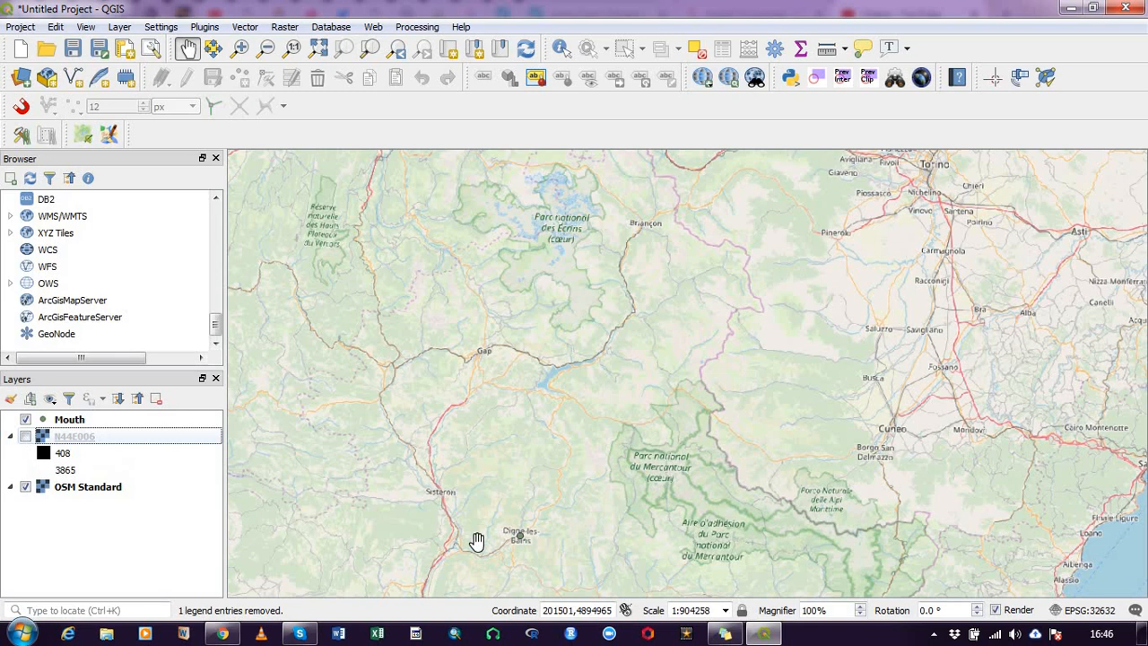
mouse_move(523, 538)
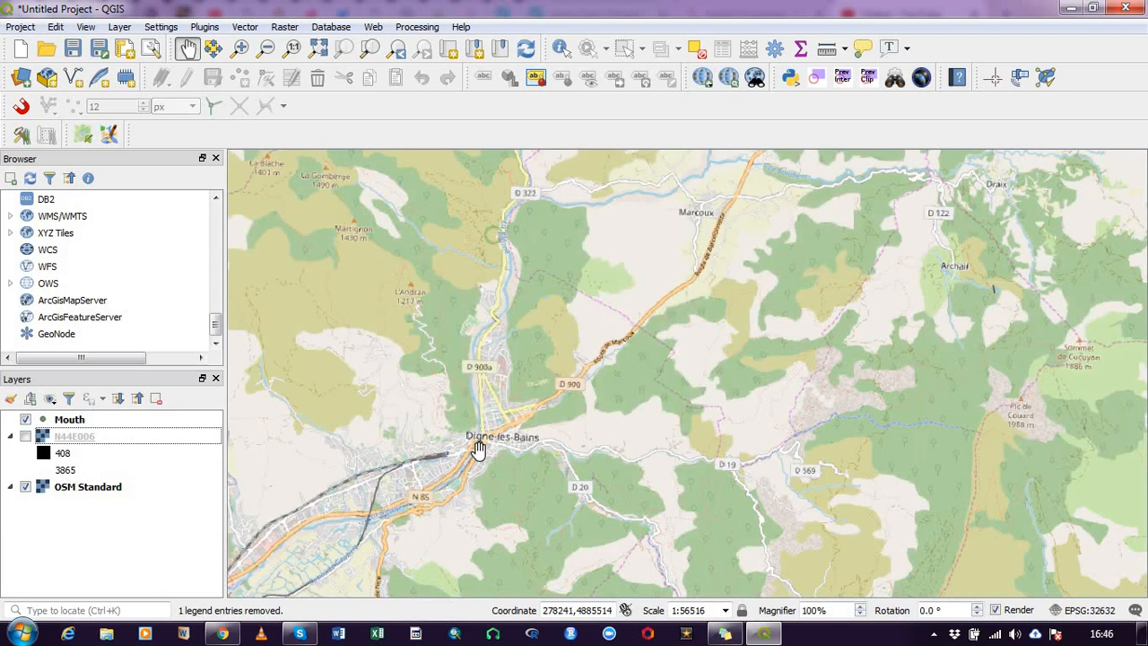
mouse_move(480, 457)
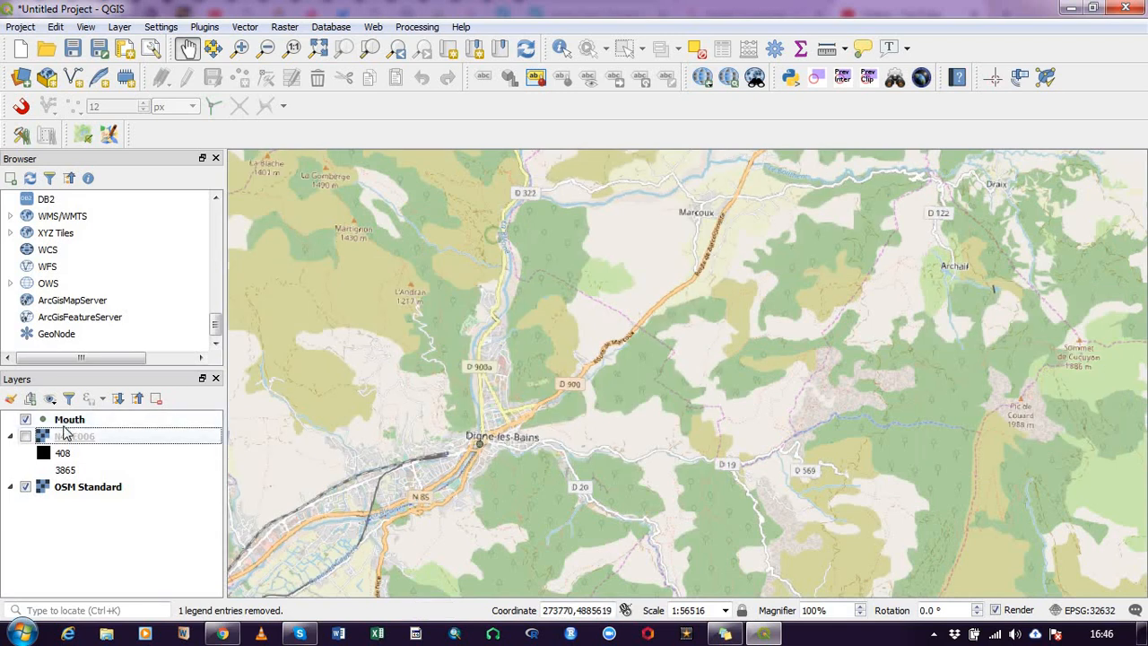
mouse_move(69, 420)
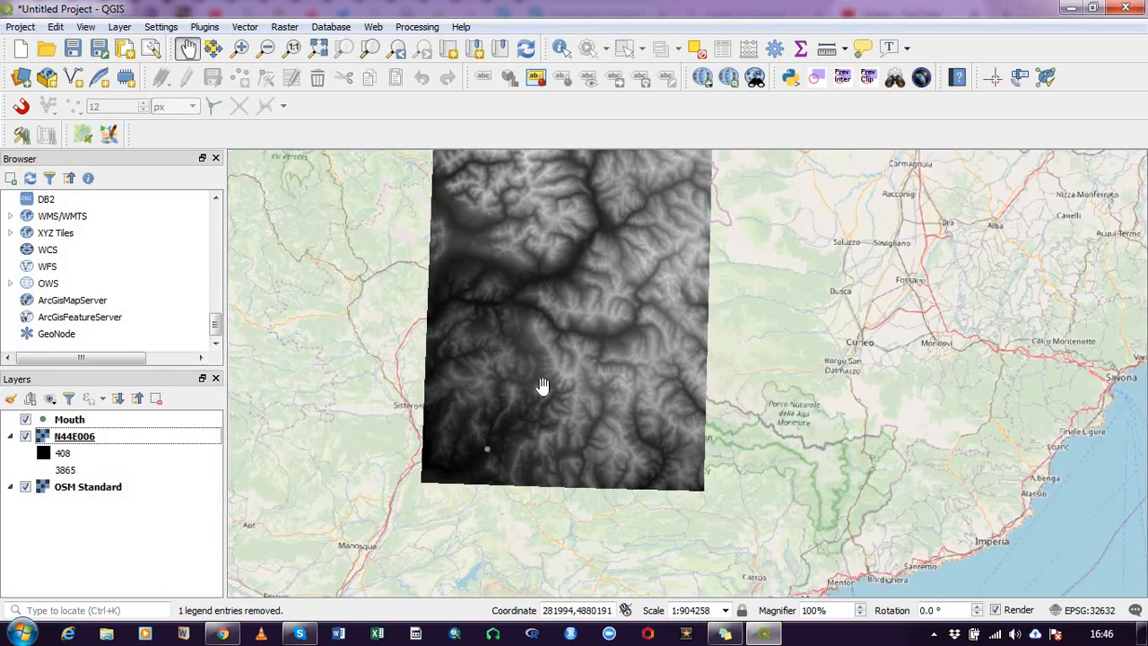
left_click_drag(541, 386, 474, 262)
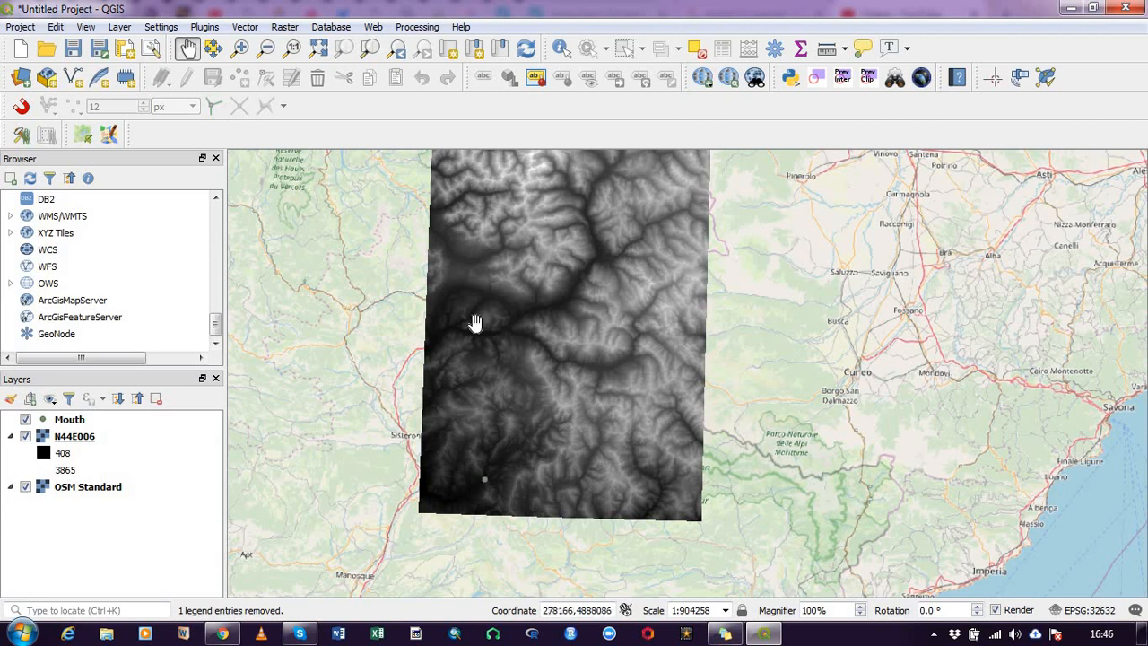
mouse_move(498, 391)
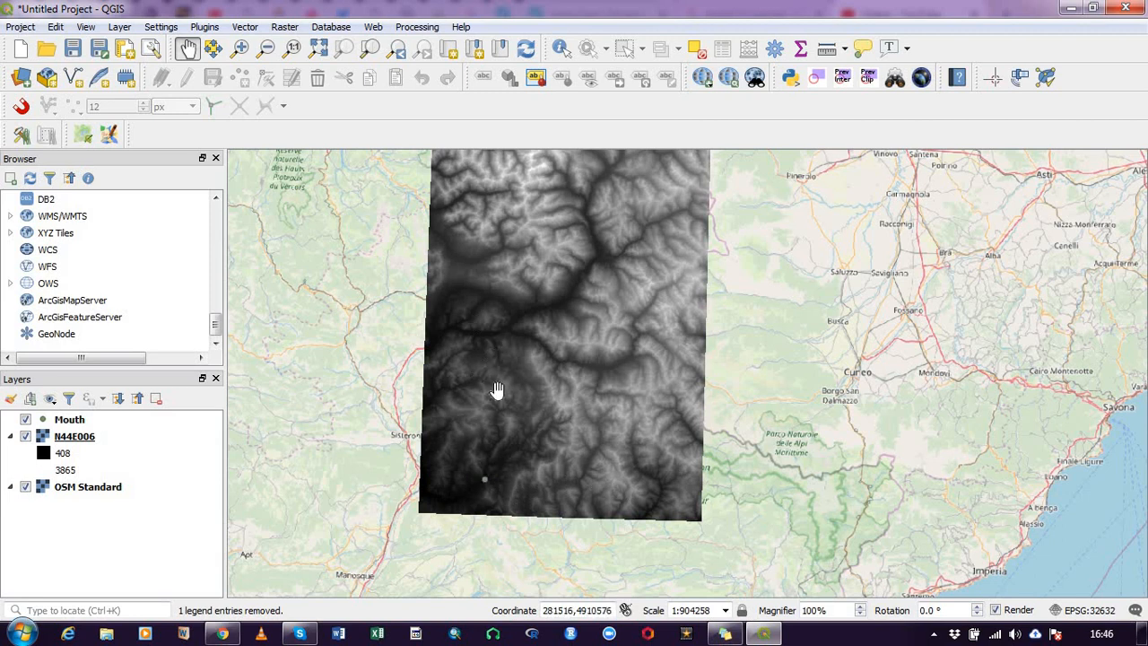
mouse_move(376, 150)
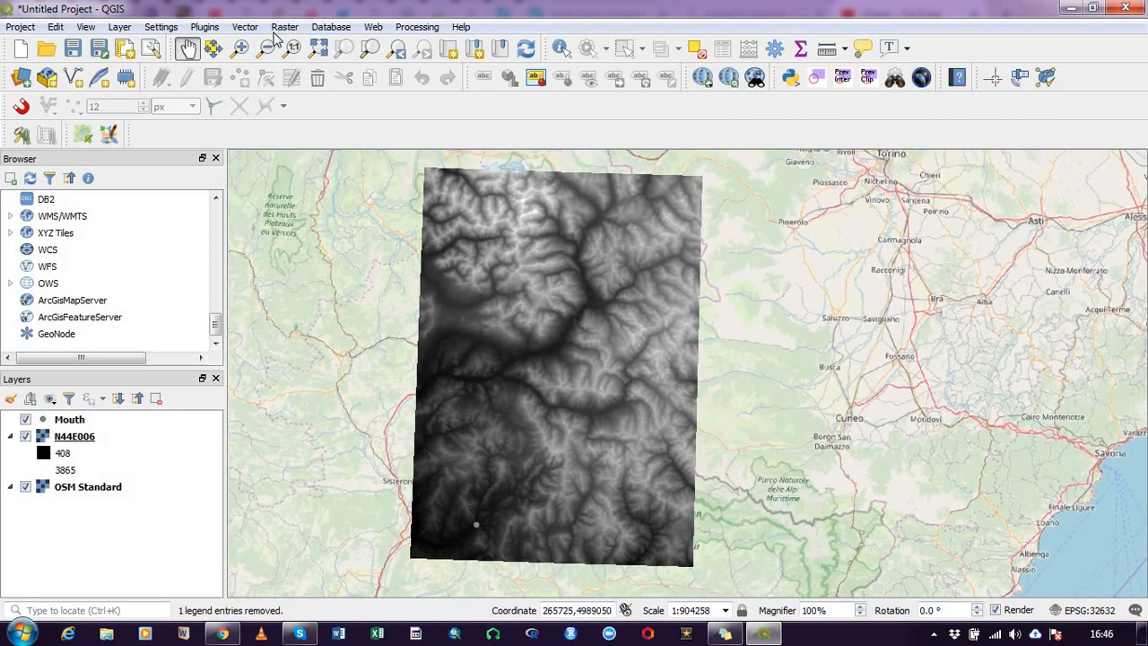
- Launch Clip Raster by Extent from the Raster > Extraction menu
left_click(283, 27)
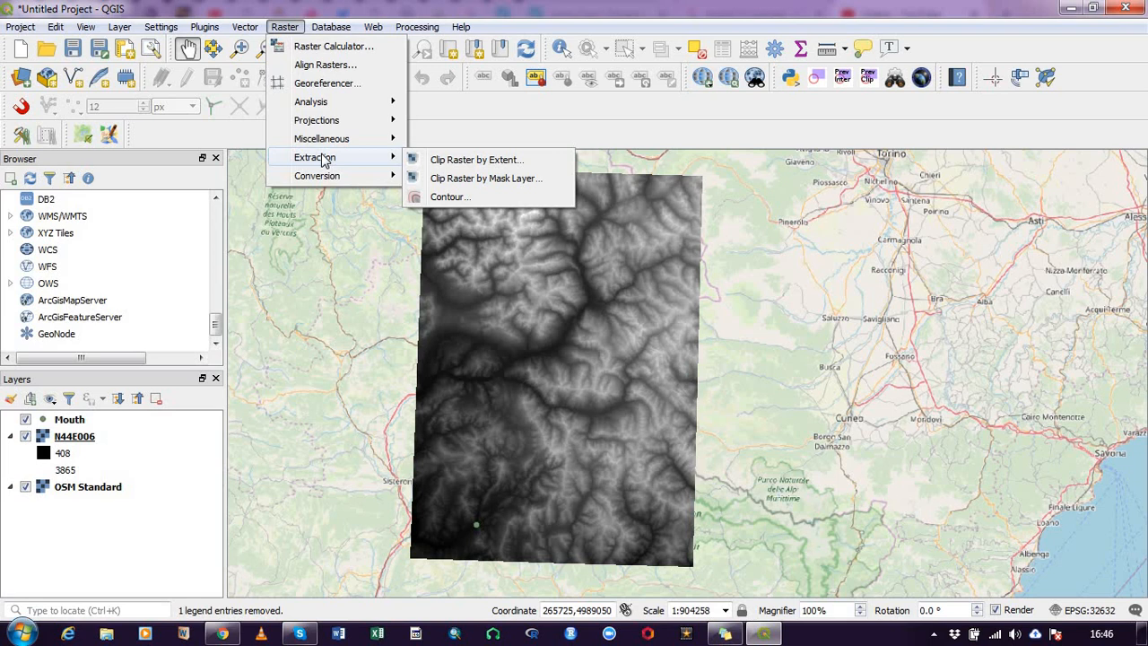
mouse_move(476, 158)
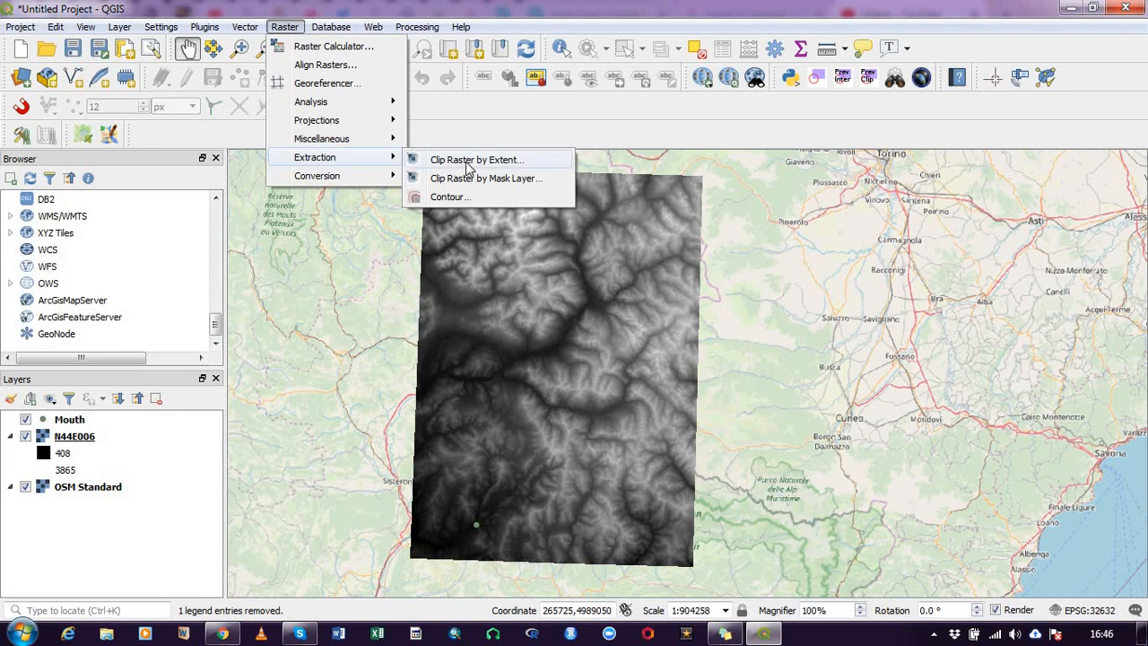
mouse_move(481, 173)
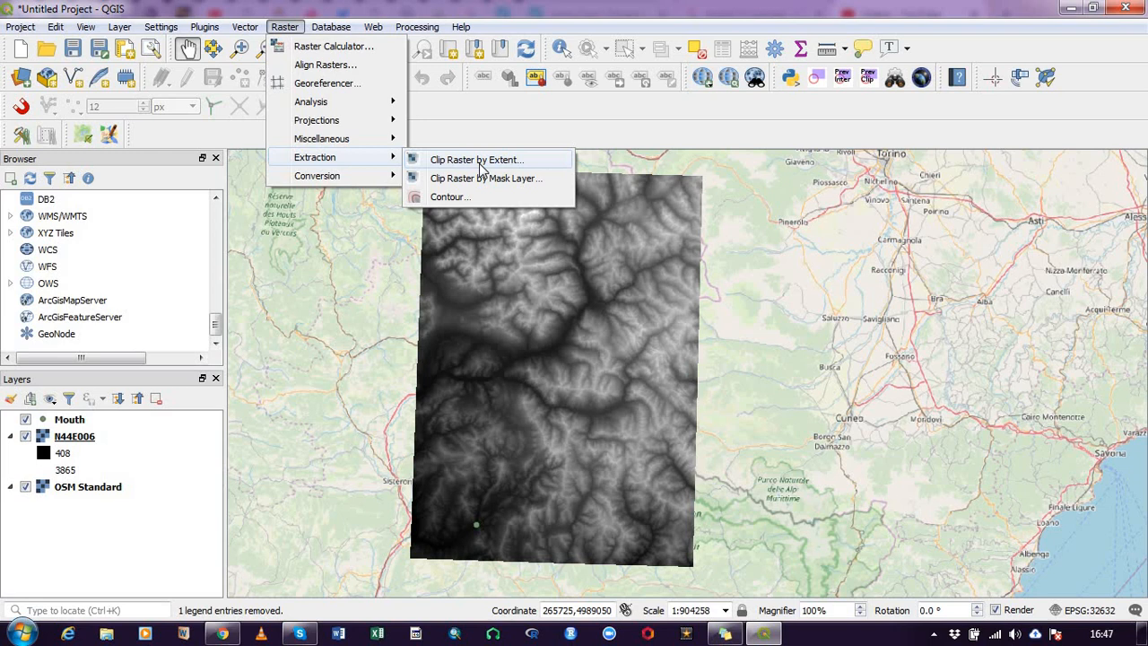
left_click(477, 160)
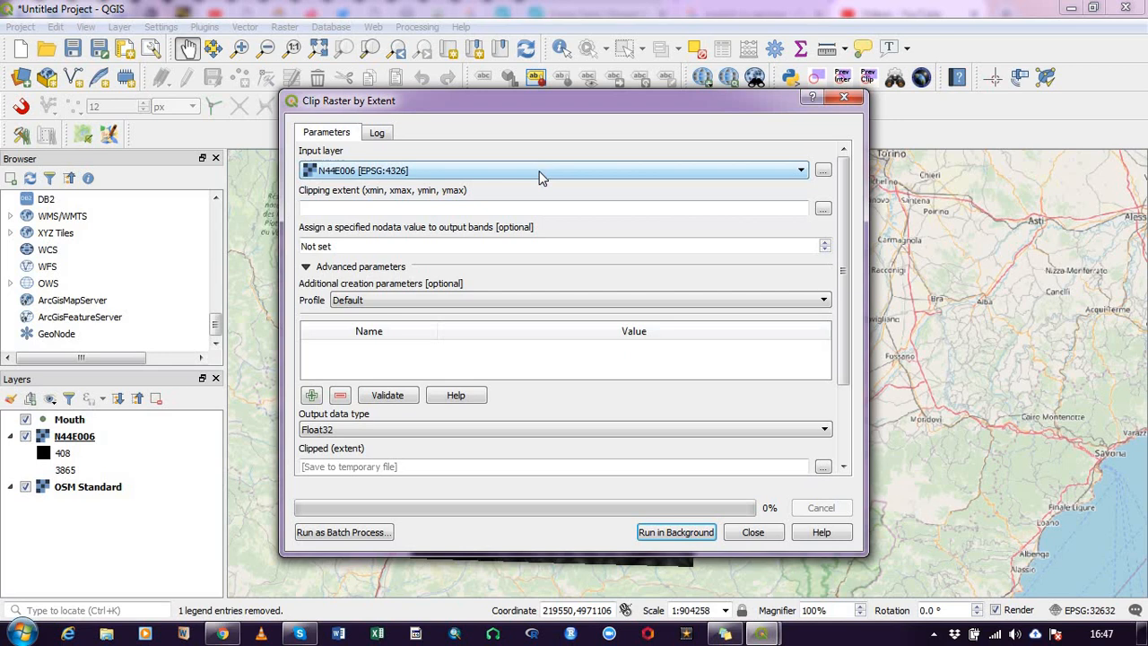
mouse_move(519, 211)
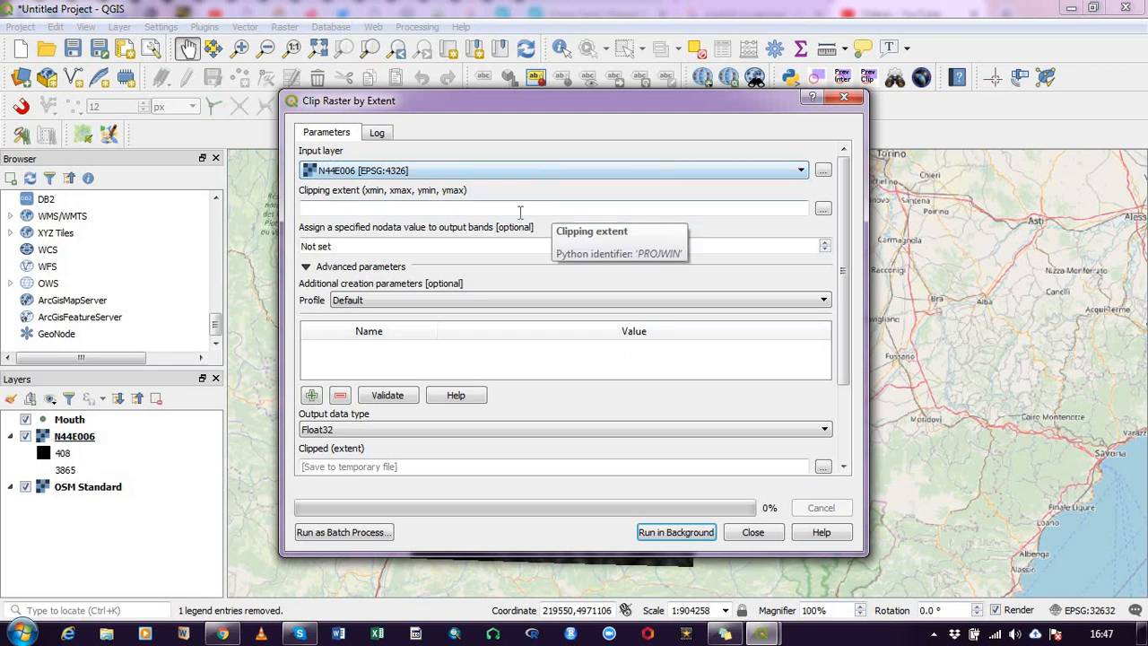
mouse_move(841, 219)
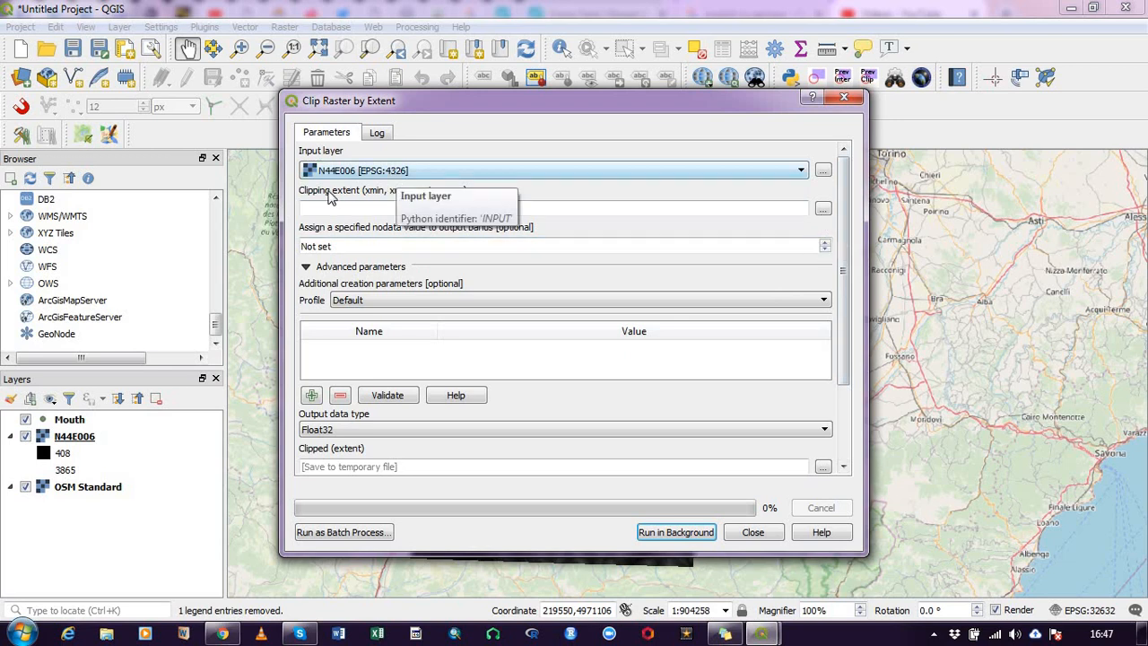
mouse_move(821, 208)
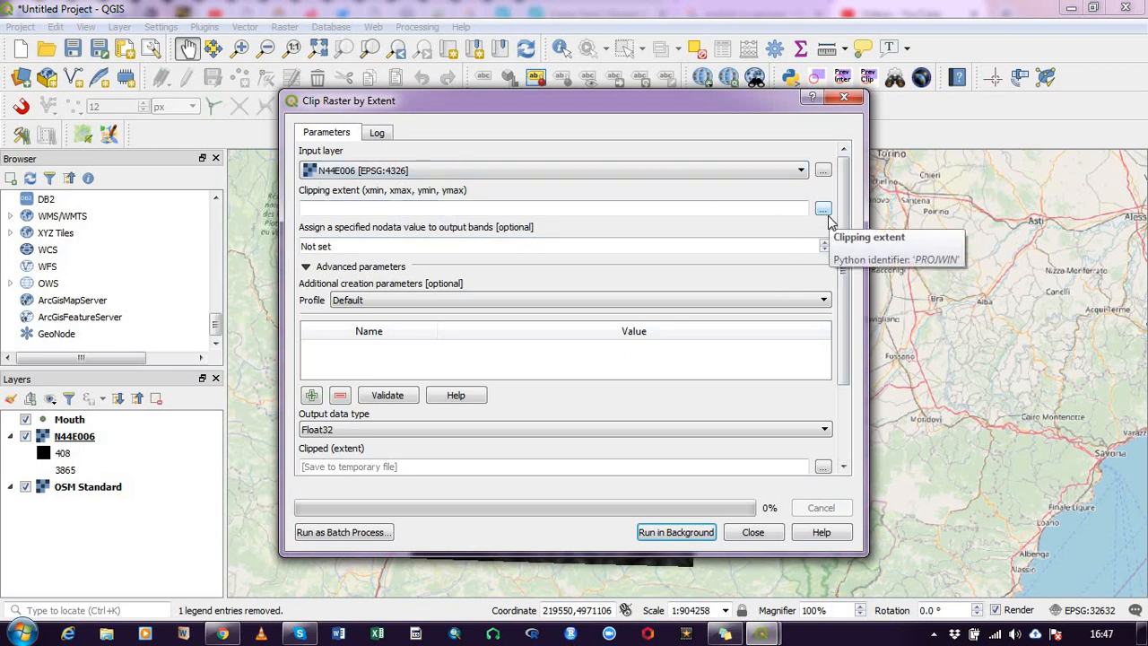
- Choose 'Select extent on canvas' for the clipping extent
left_click(821, 208)
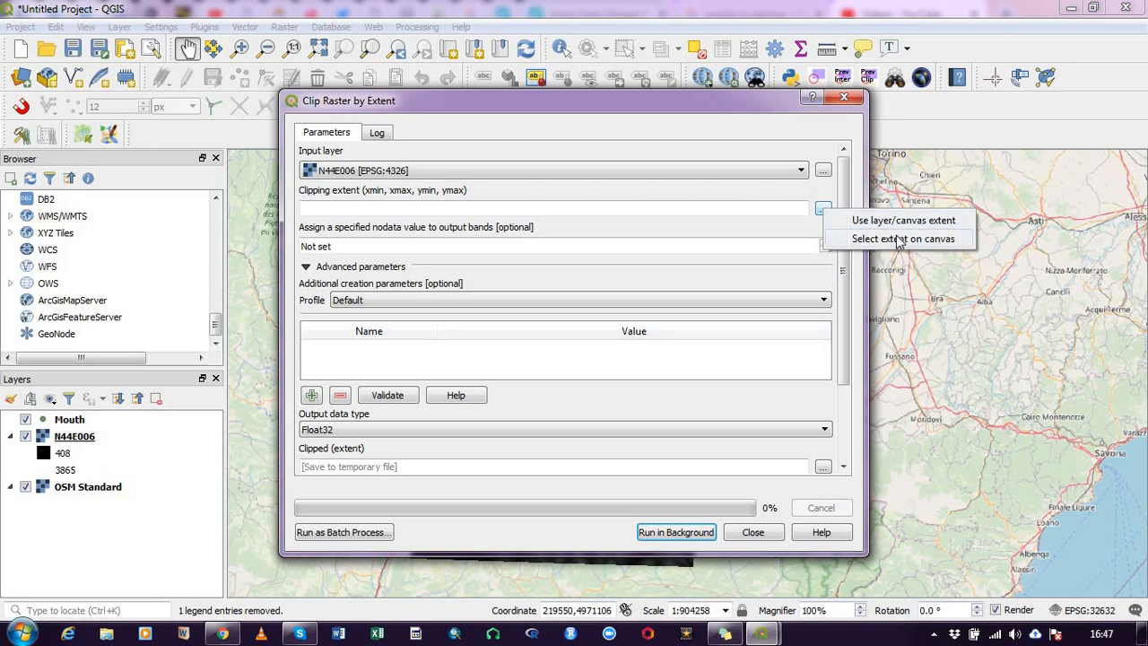
mouse_move(915, 248)
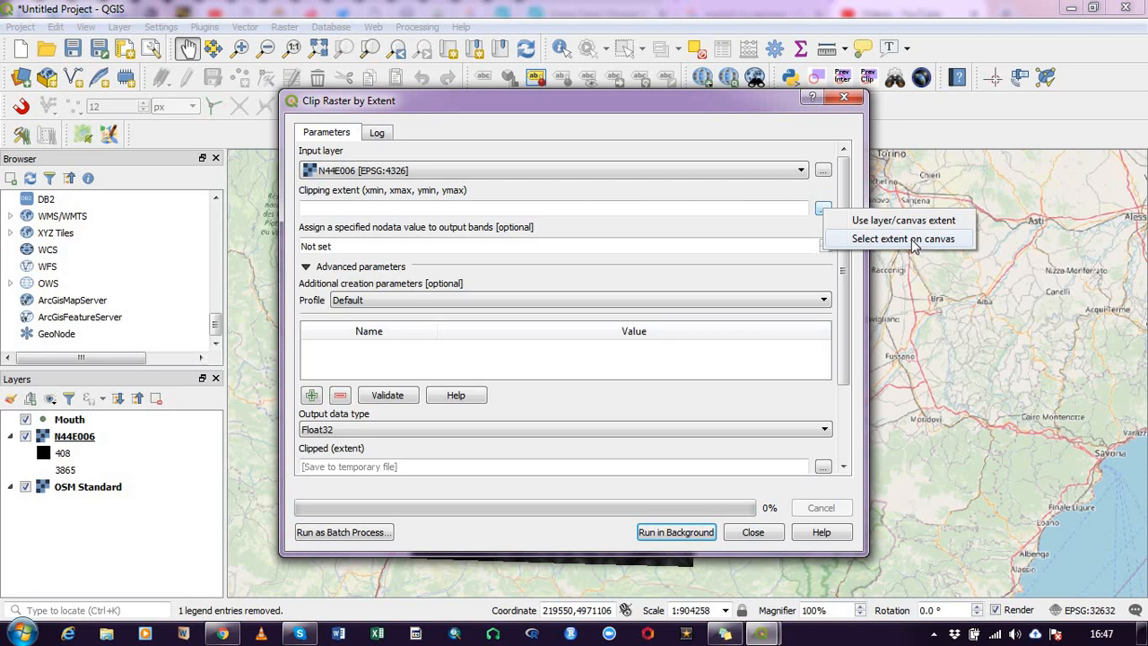
left_click(904, 238)
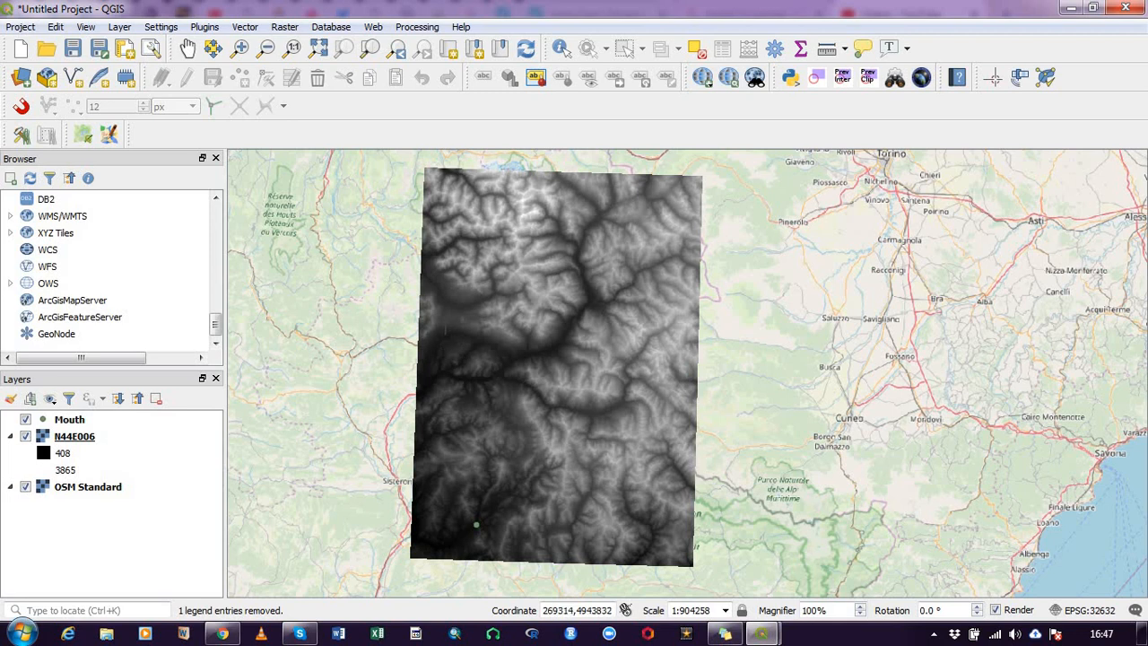
- Draw the clipping rectangle over the N44E006 raster to fill the extent in EPSG:32632
left_click_drag(447, 327, 603, 538)
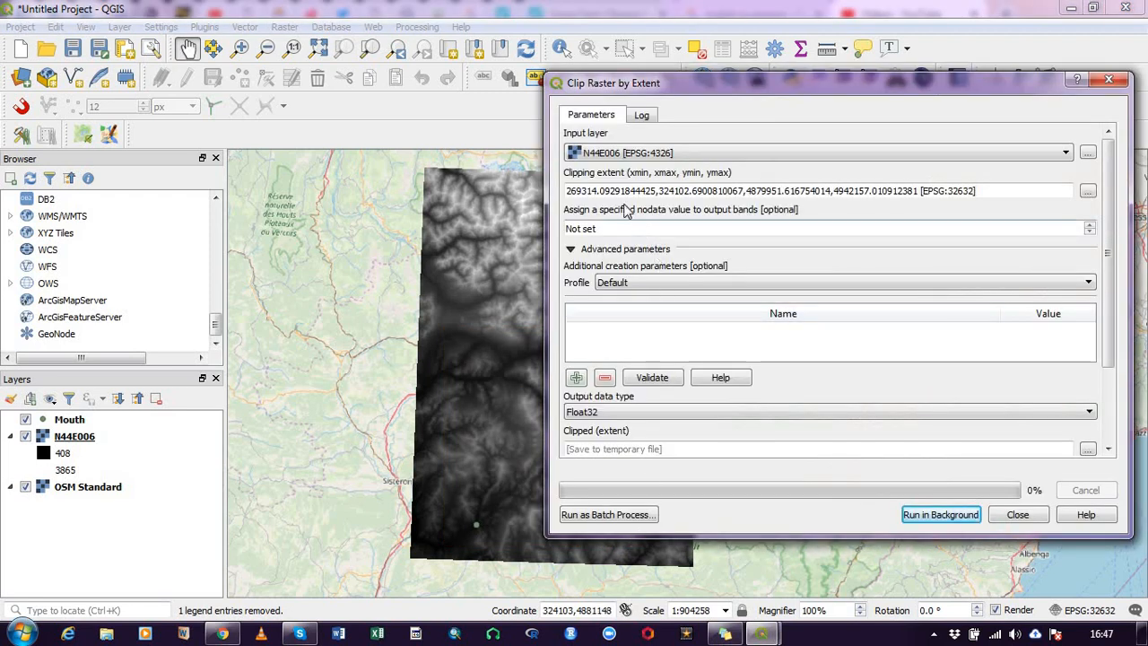
mouse_move(1031, 212)
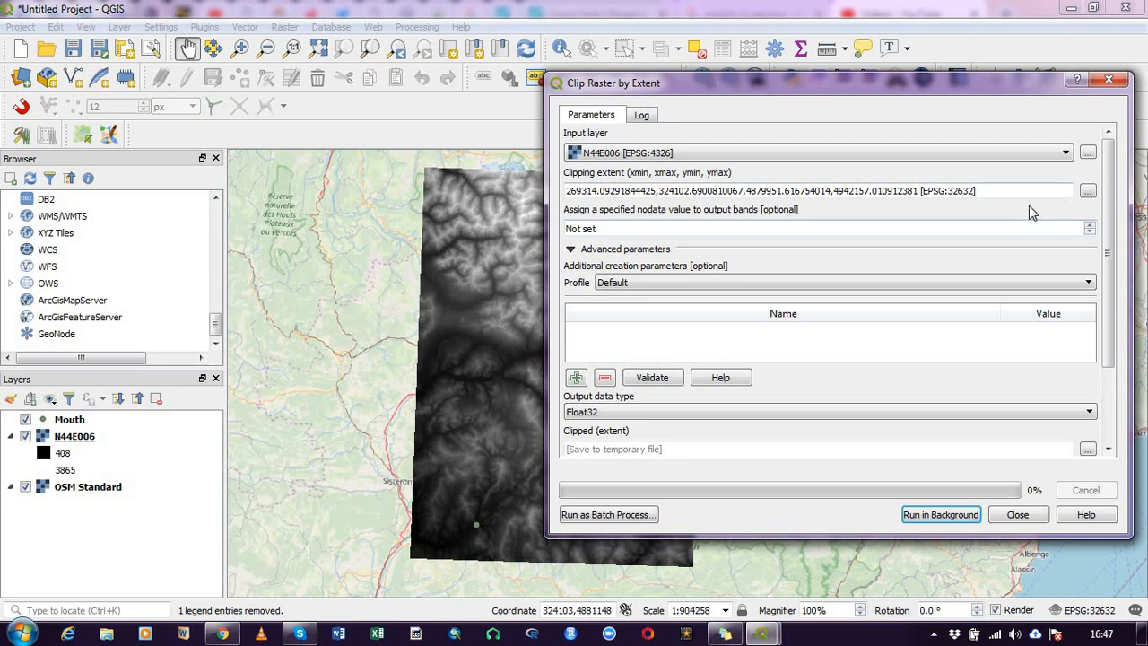
mouse_move(724, 246)
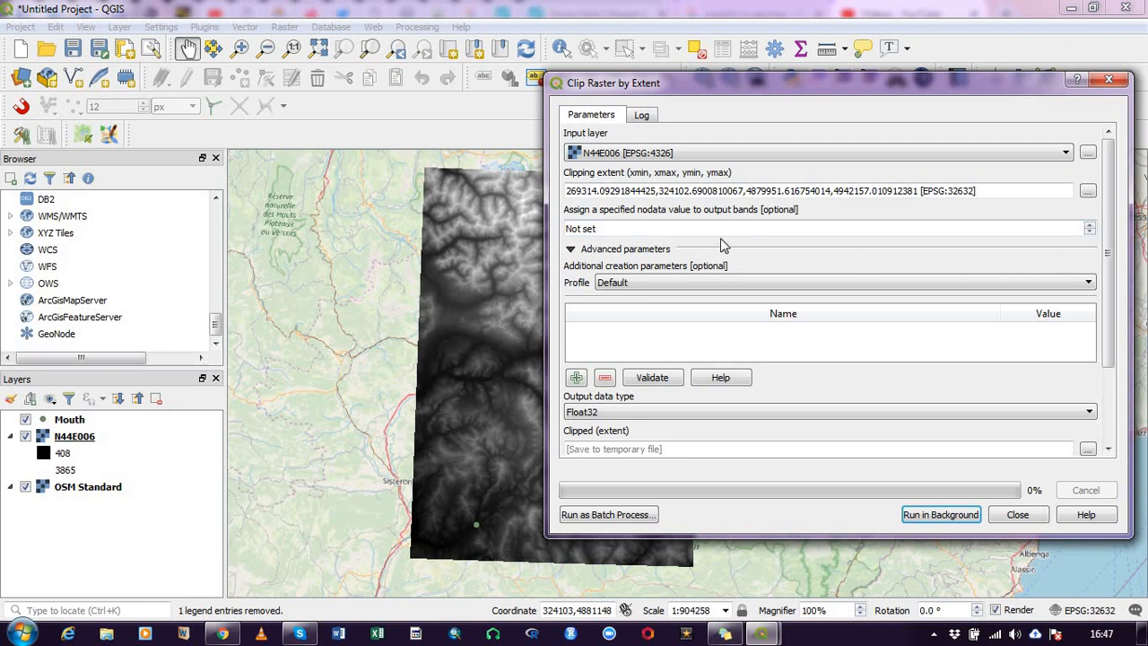
mouse_move(654, 223)
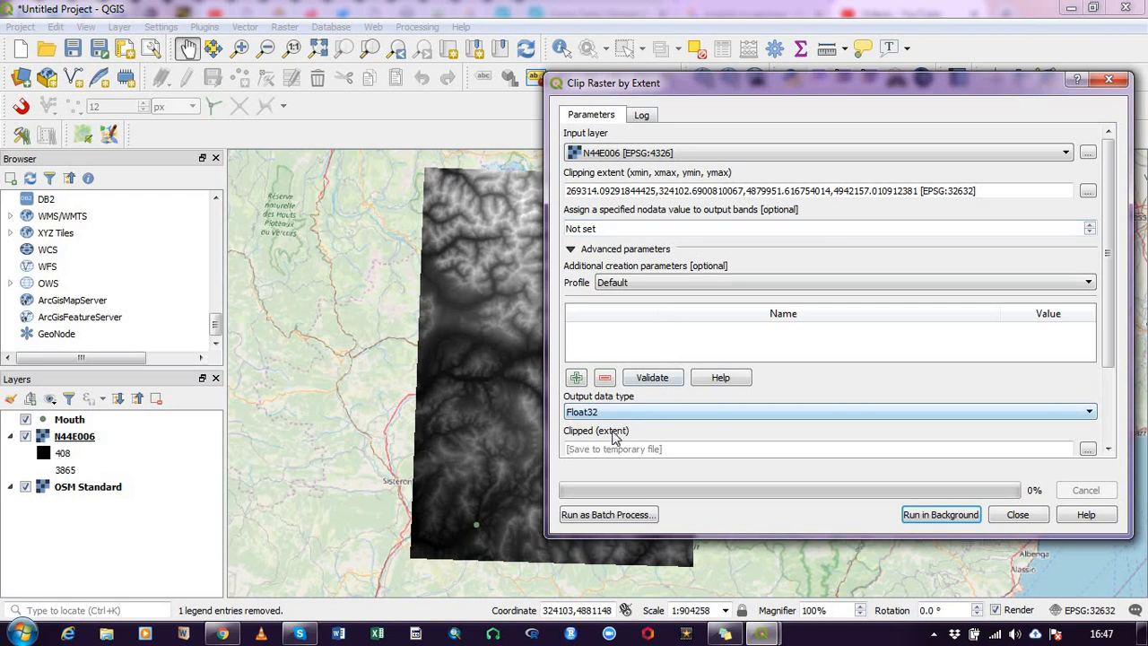
mouse_move(1082, 461)
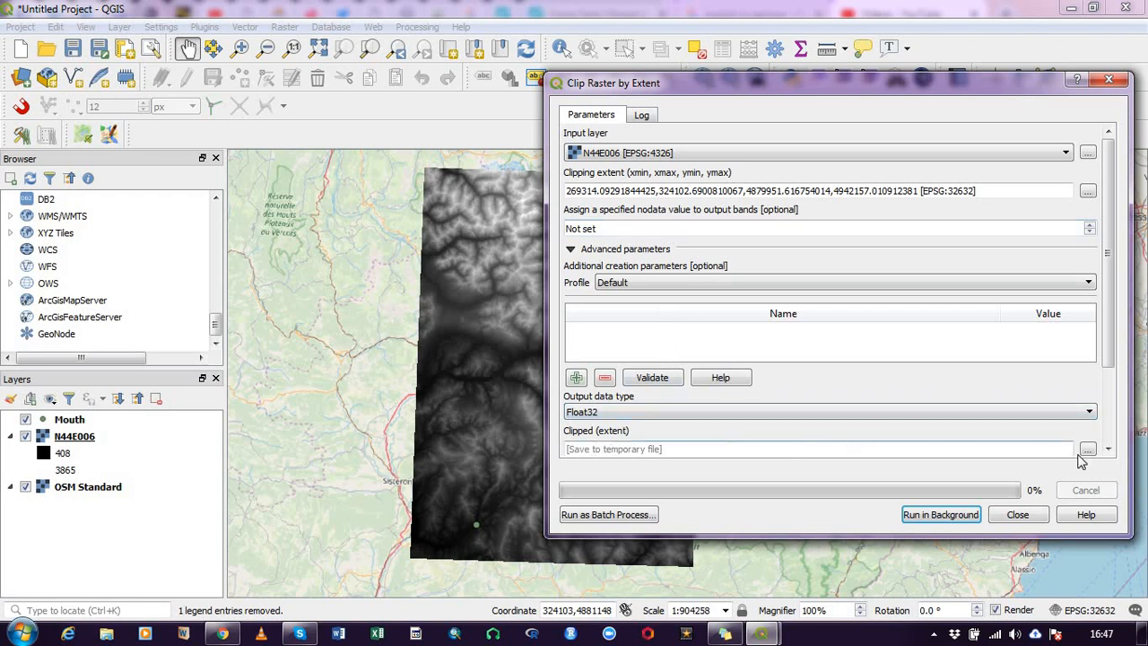
- Set the clip output to save as dem_subset.sdat in the Digne les Bain folder
left_click(1087, 448)
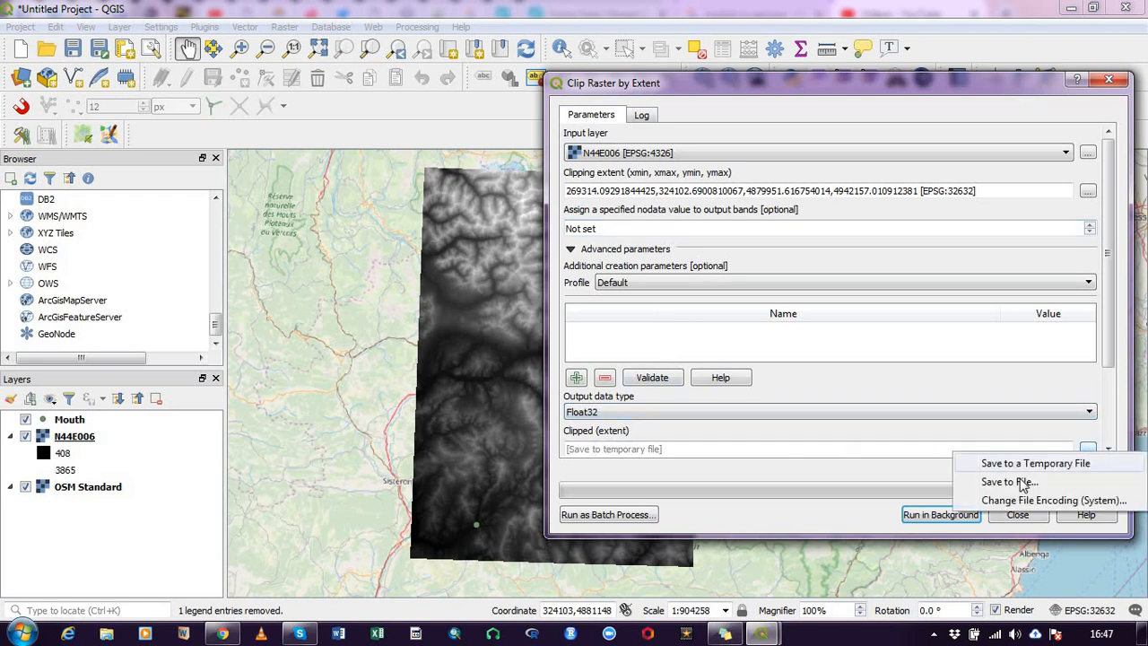
left_click(1035, 463)
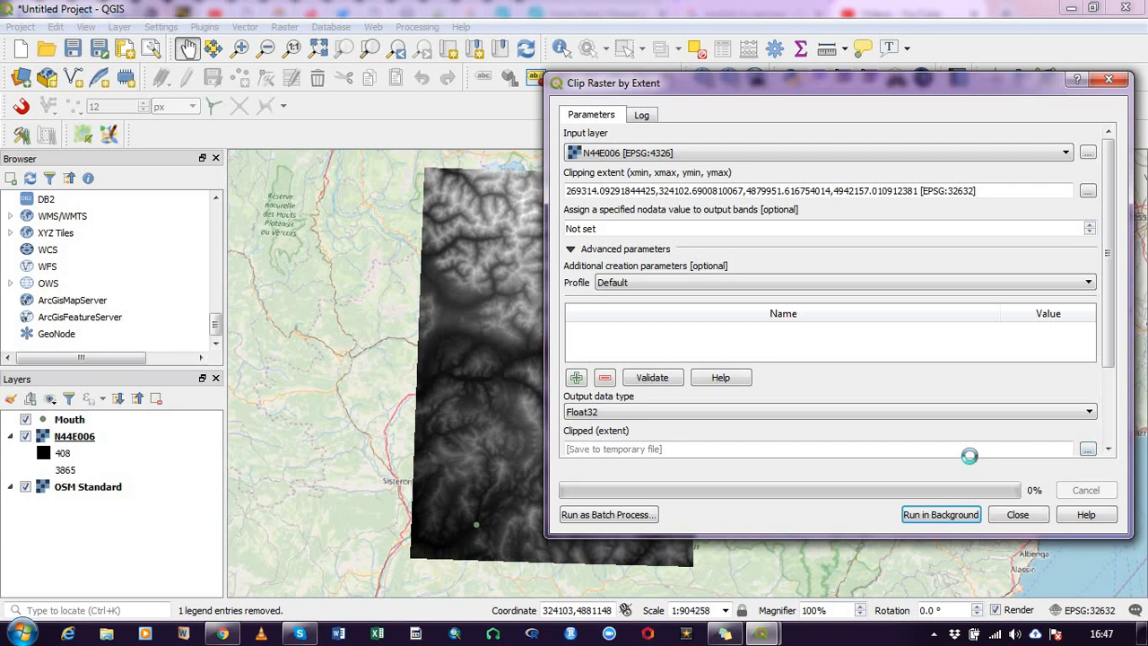
left_click(1086, 449)
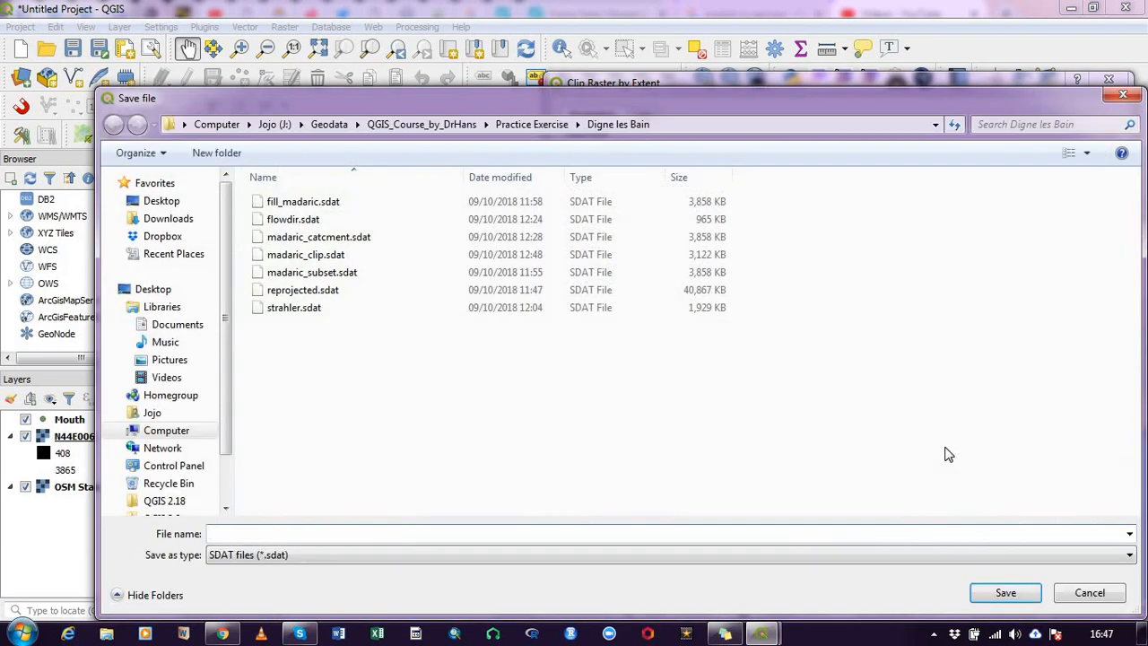
left_click(524, 532)
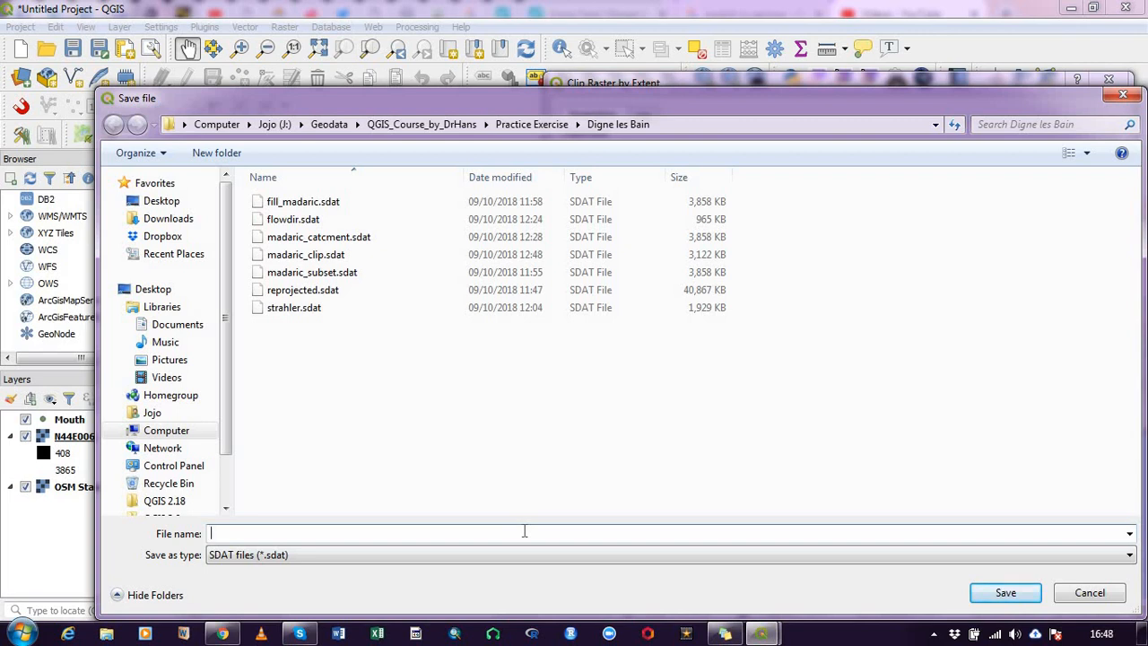
type("cli")
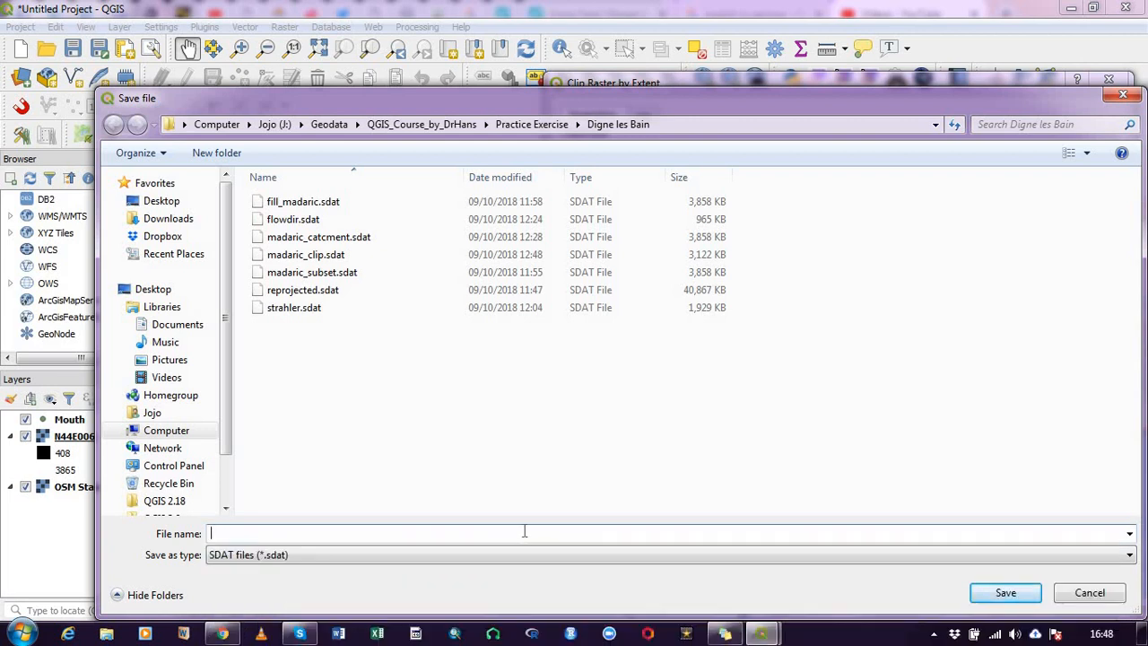
type("dem_")
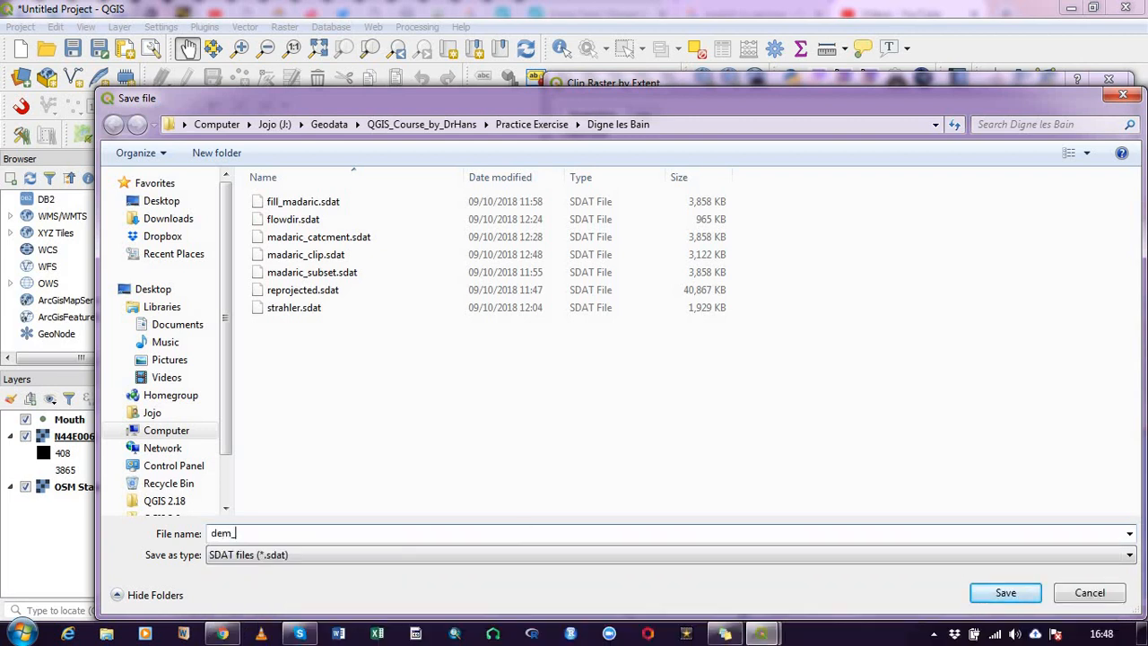
type("subset")
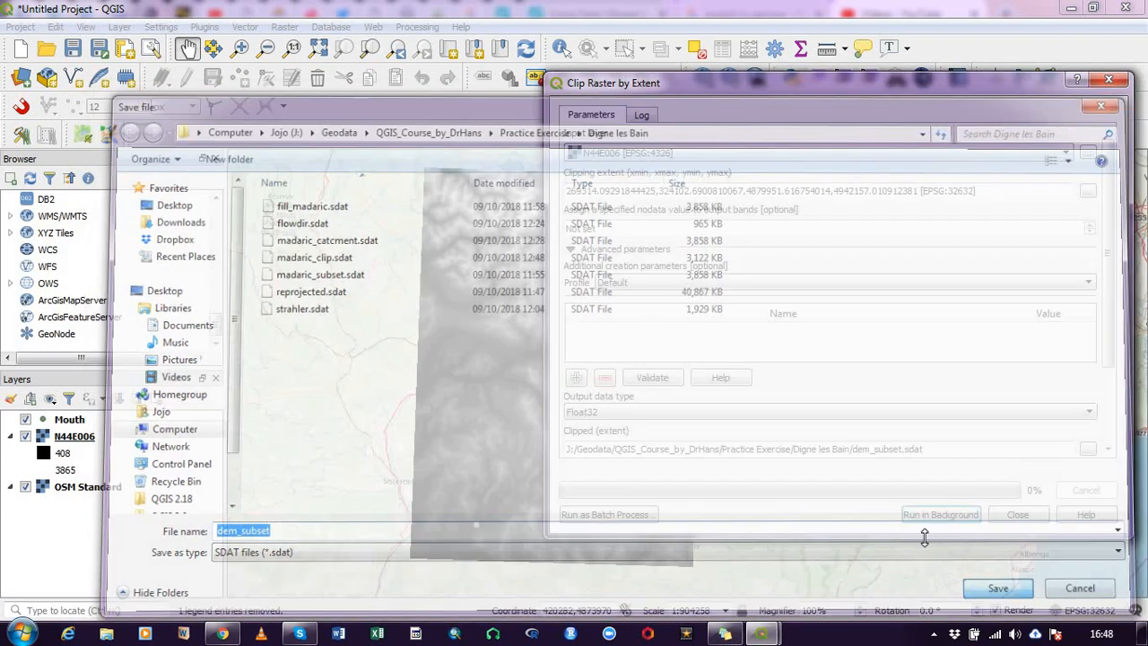
left_click(997, 588)
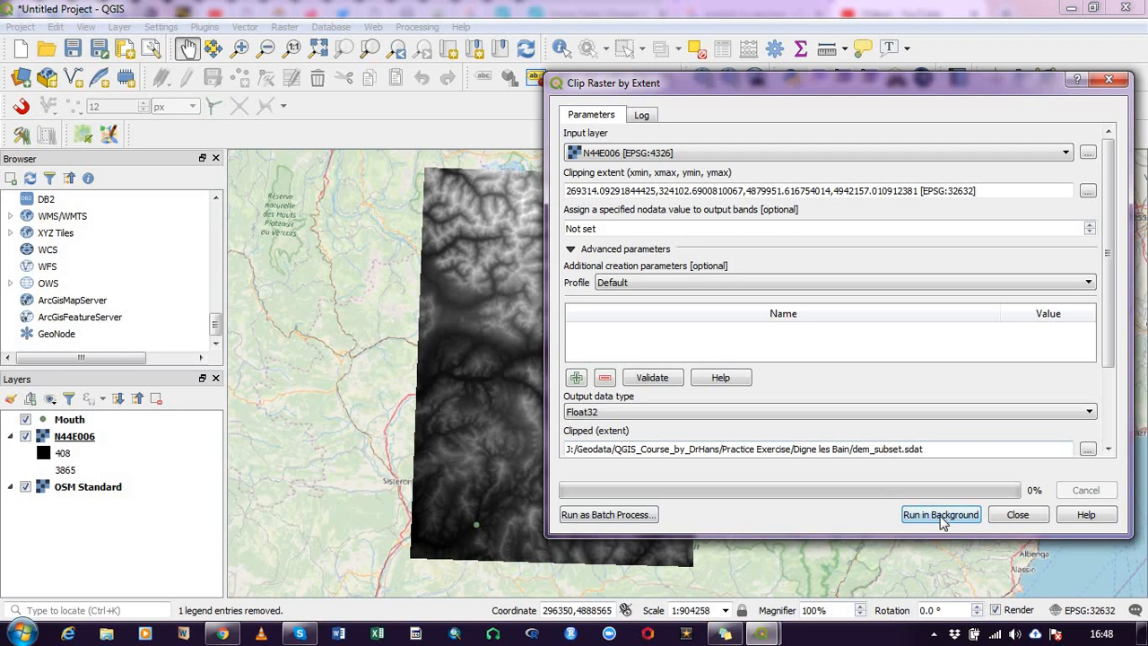
- Run the clip to add the Clipped (extent) layer and close the tool window
left_click(940, 513)
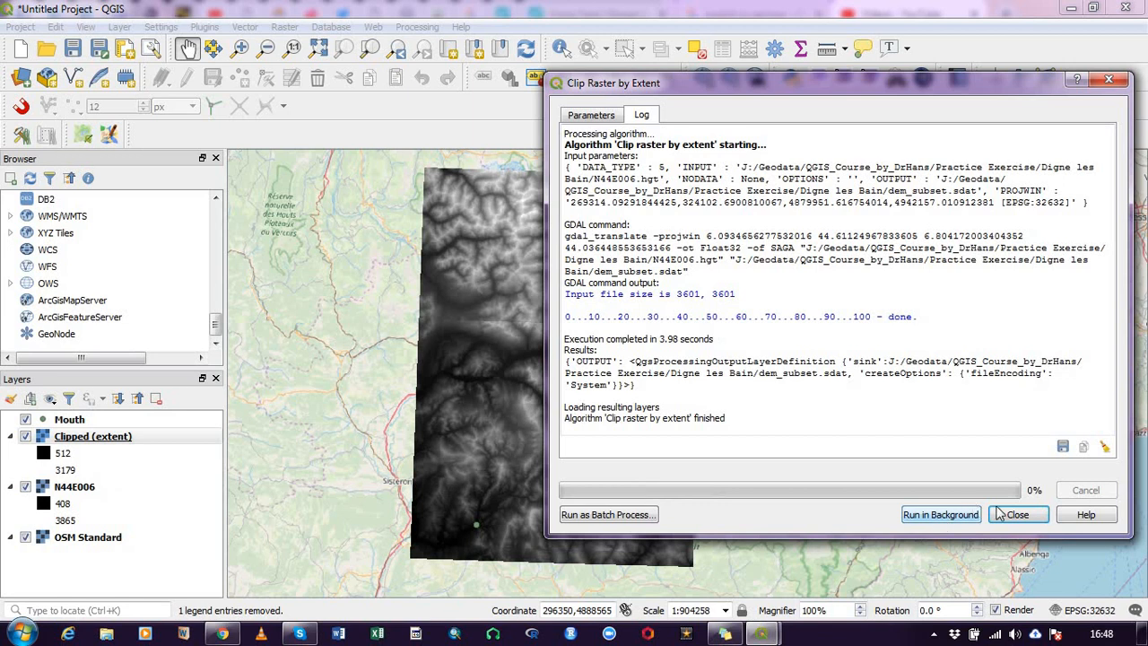
left_click(1015, 513)
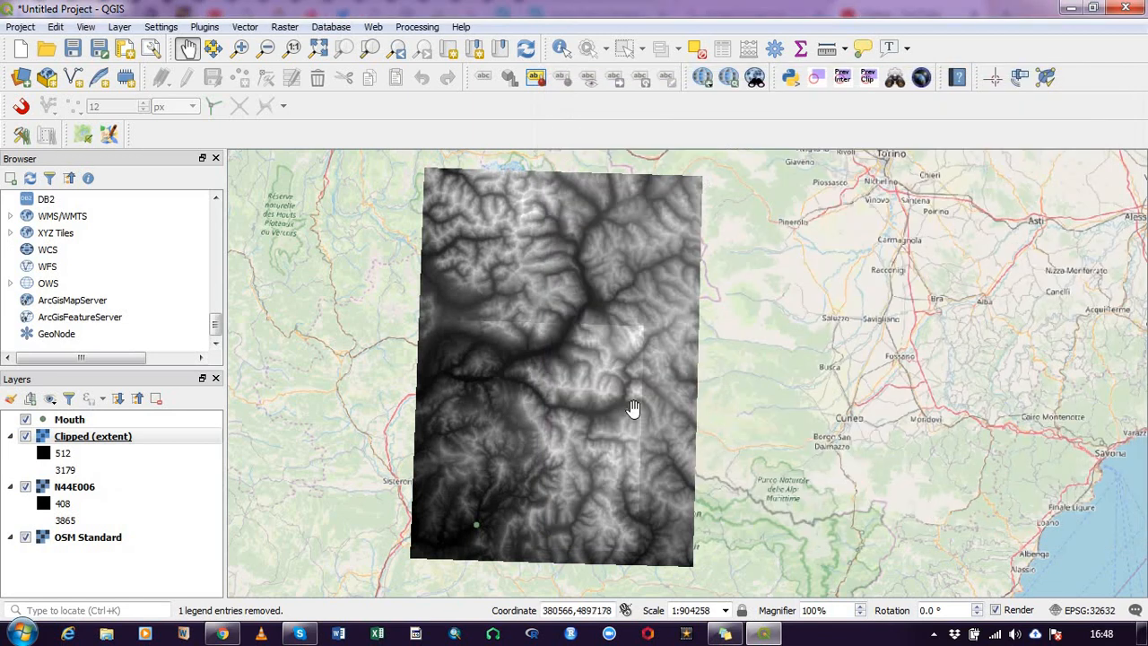
mouse_move(494, 330)
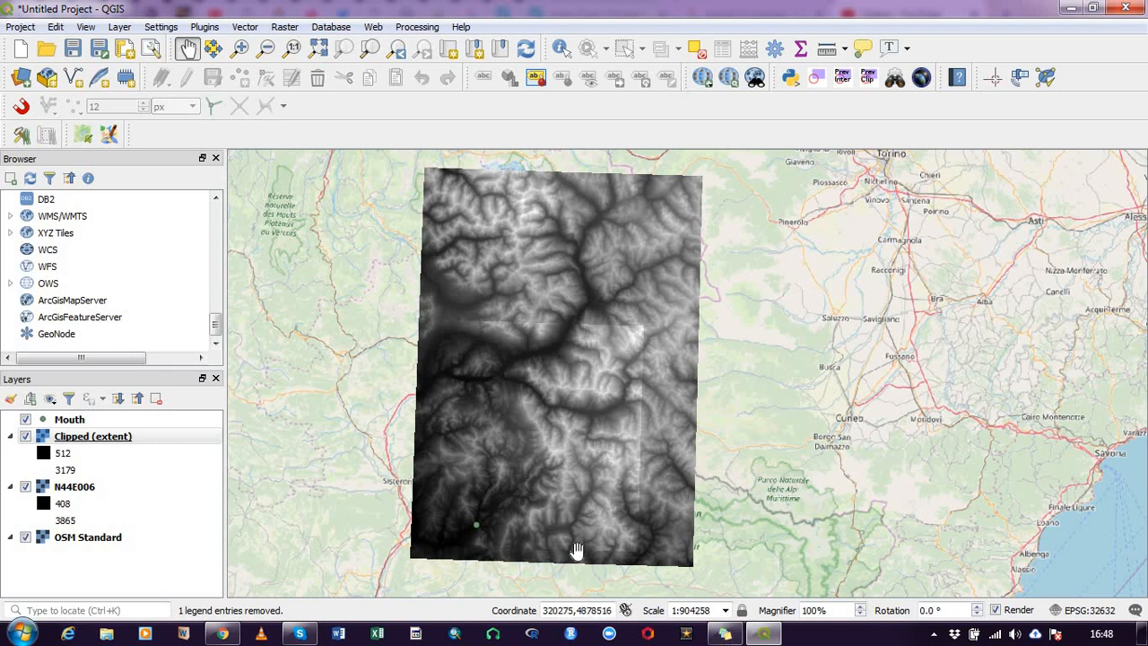
mouse_move(17, 420)
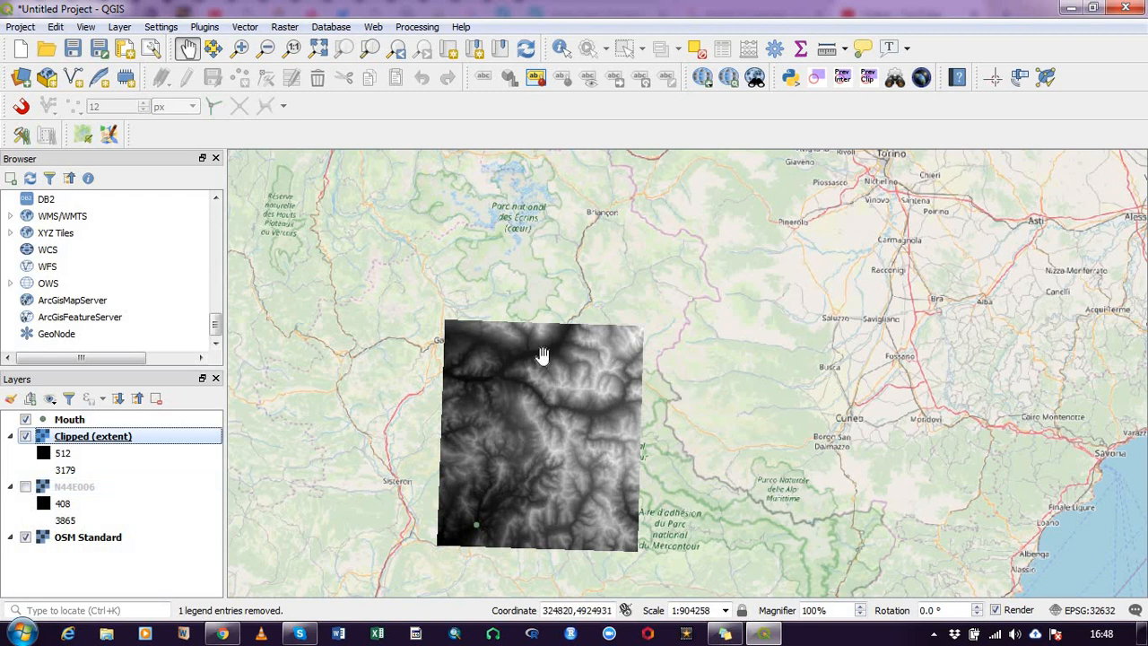
mouse_move(627, 538)
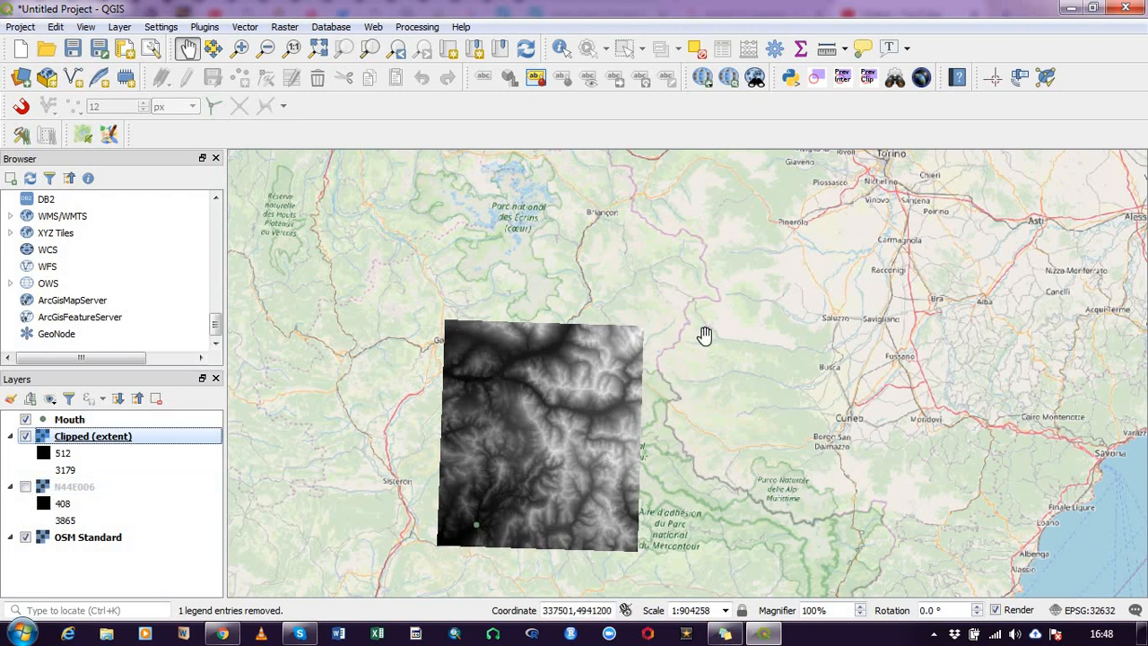
mouse_move(463, 362)
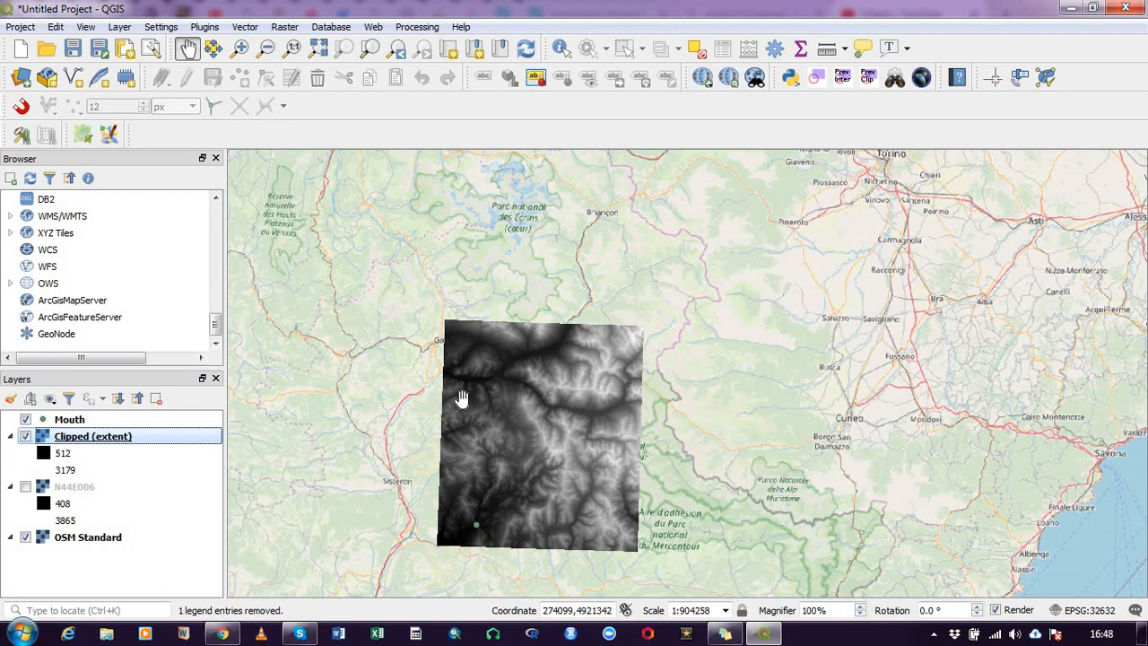
mouse_move(583, 448)
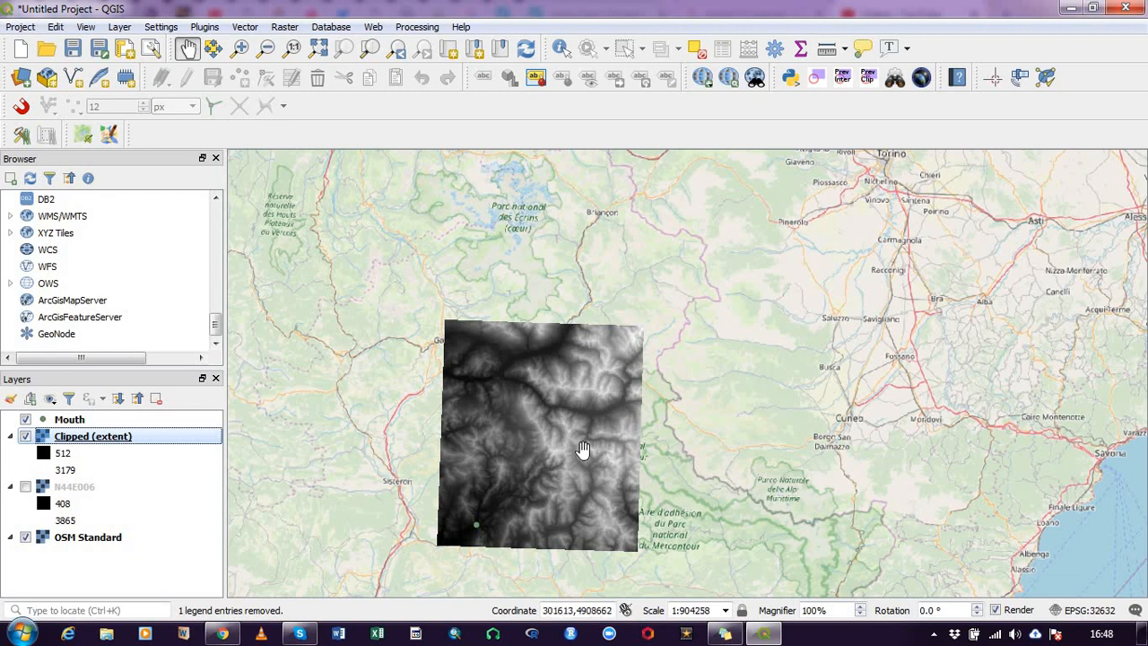
mouse_move(547, 484)
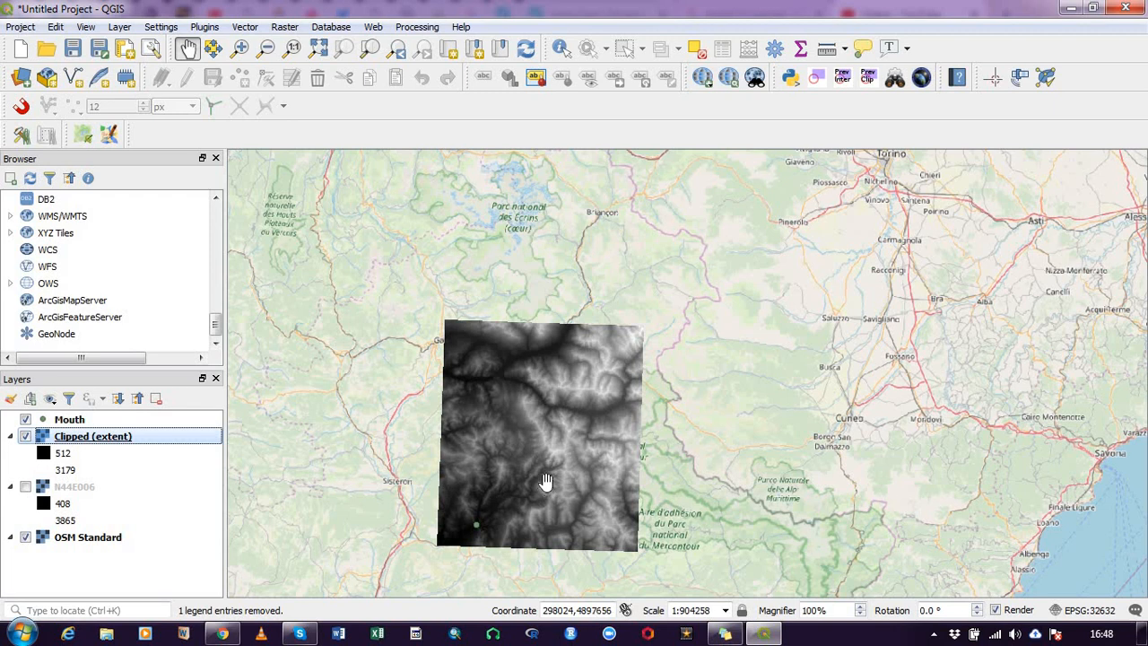
mouse_move(541, 466)
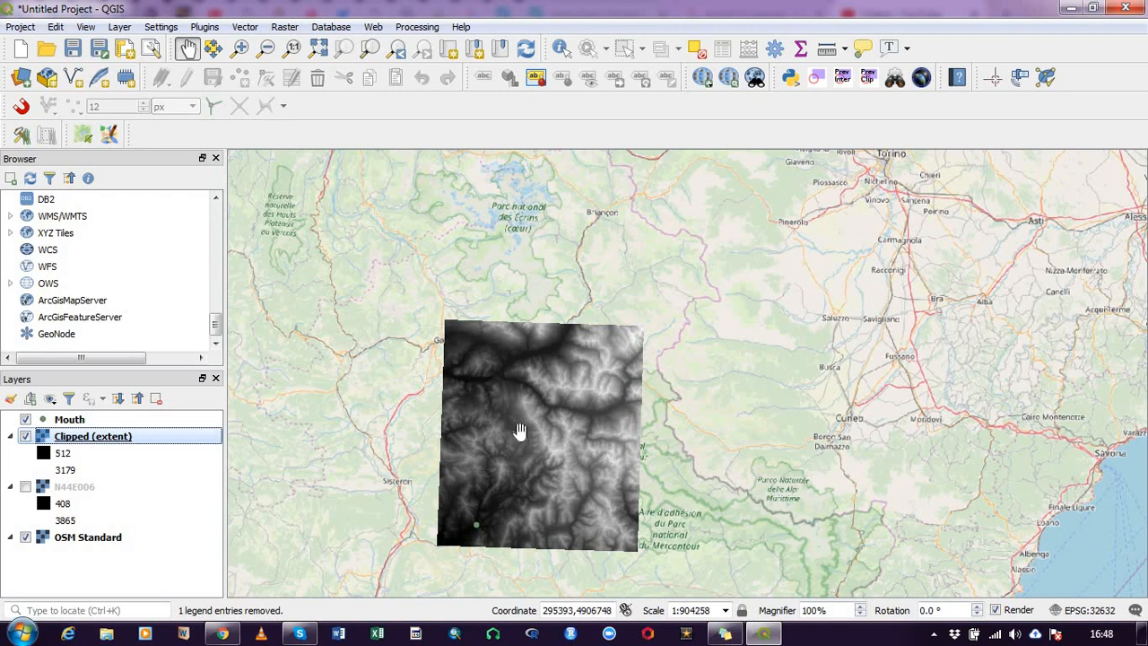
mouse_move(465, 337)
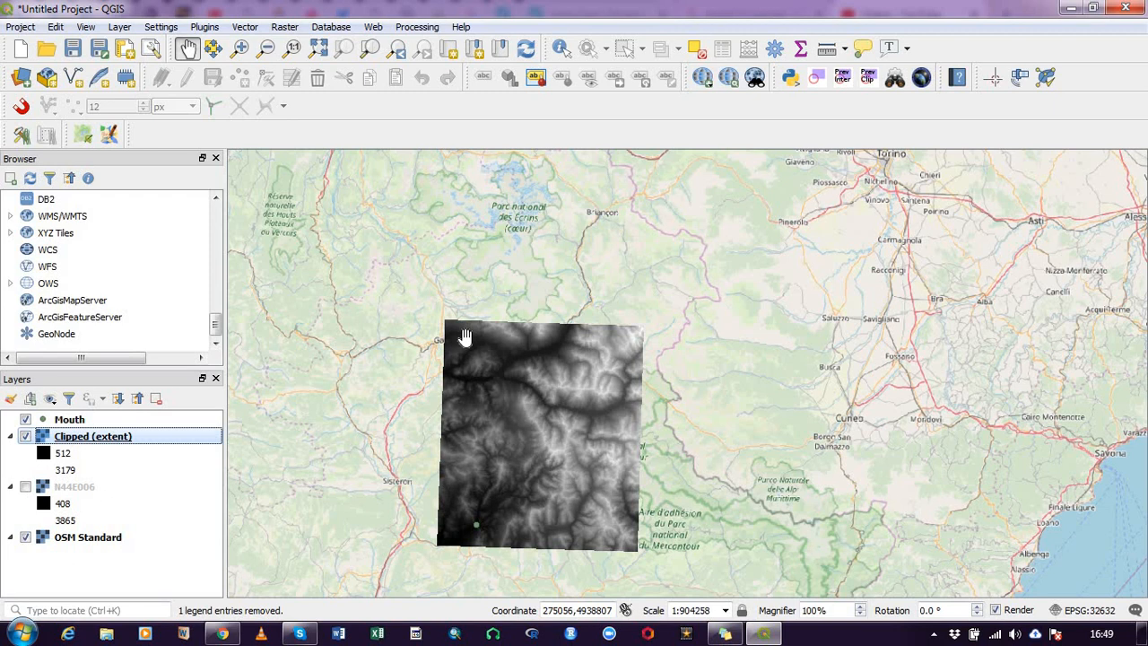
mouse_move(466, 339)
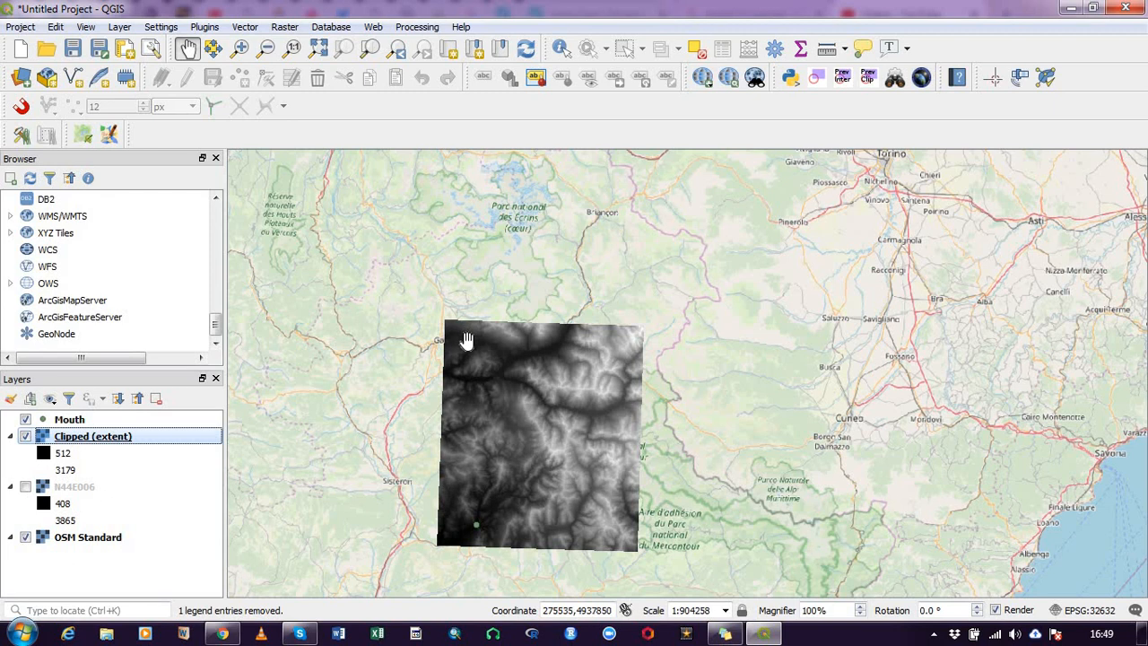